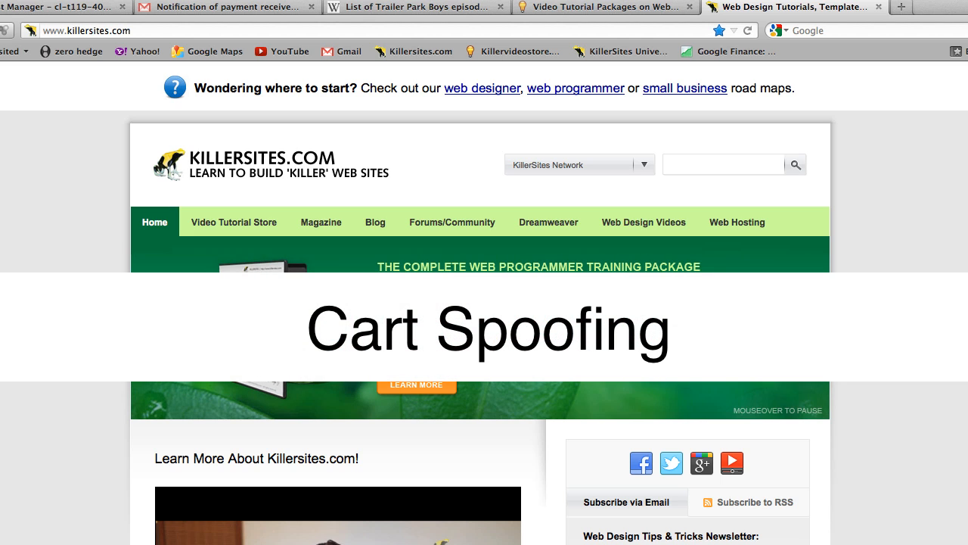
Switch to the KillerVideoStore tab and look through the Video Course Packages price list
left_click(723, 165)
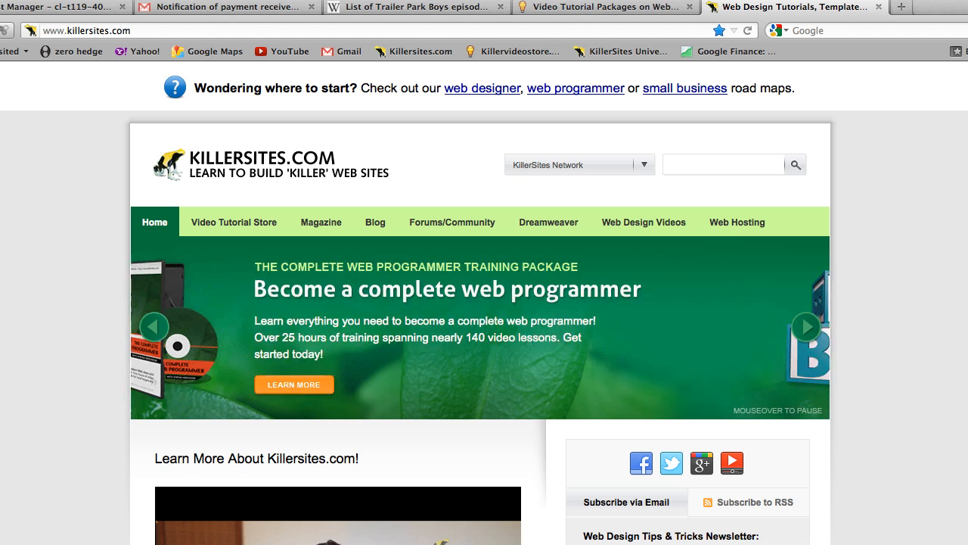
left_click(807, 327)
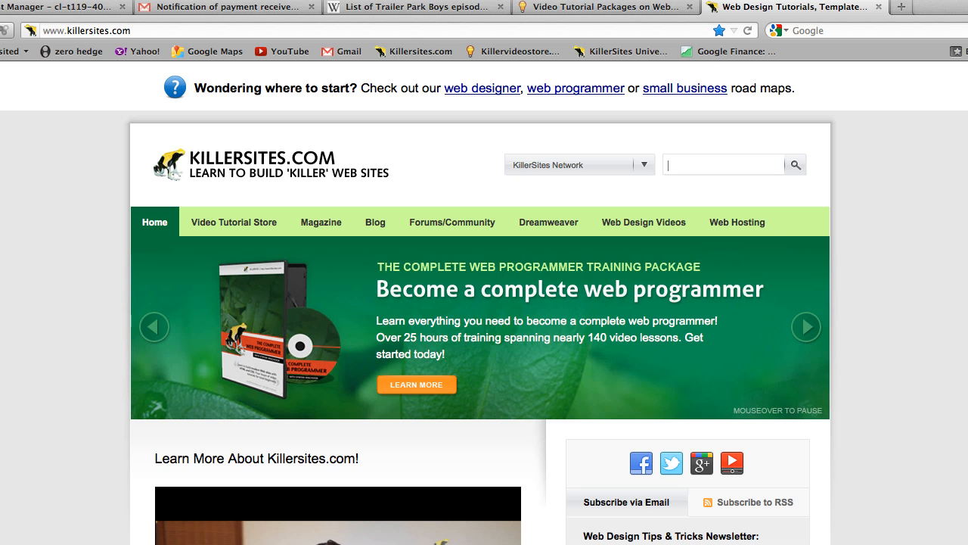
mouse_move(709, 11)
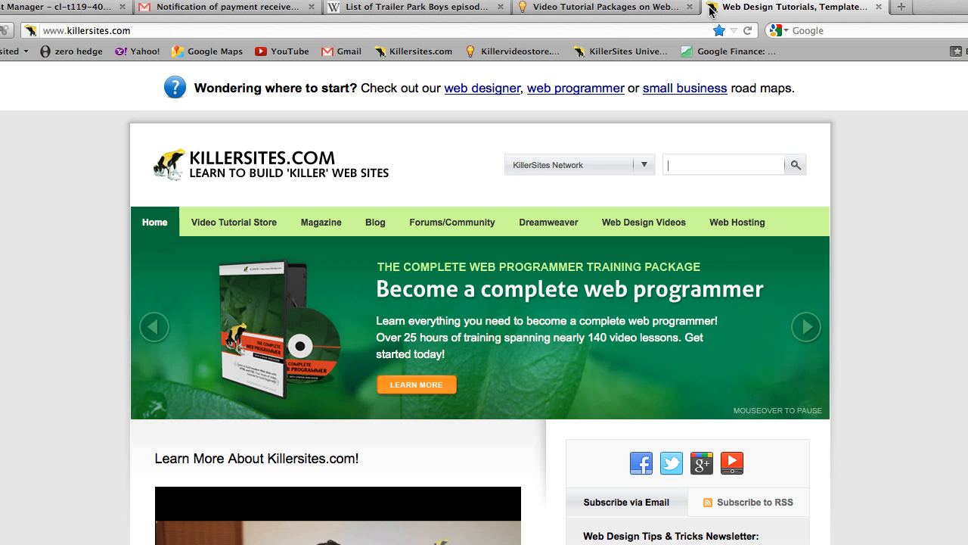
mouse_move(617, 7)
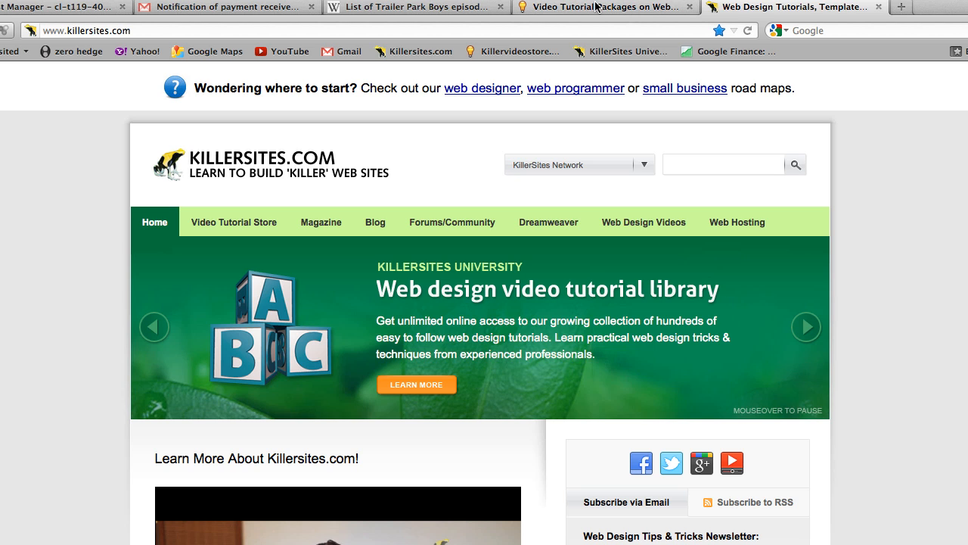
left_click(723, 164)
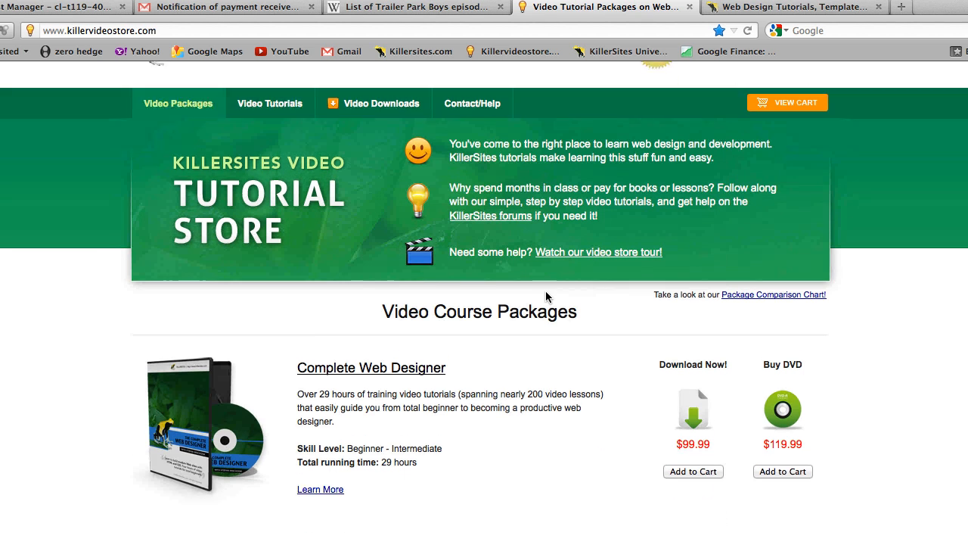
scroll("down", 3)
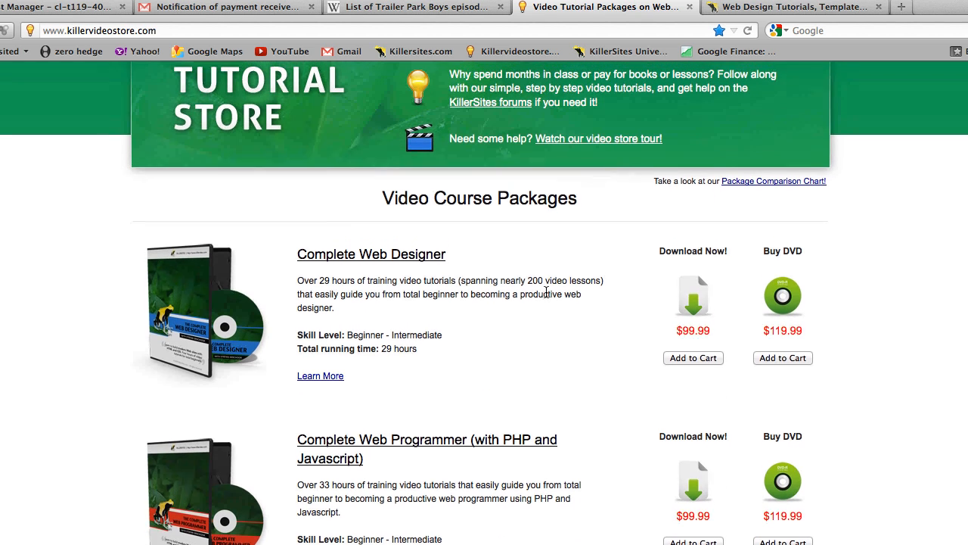
scroll("up", 3)
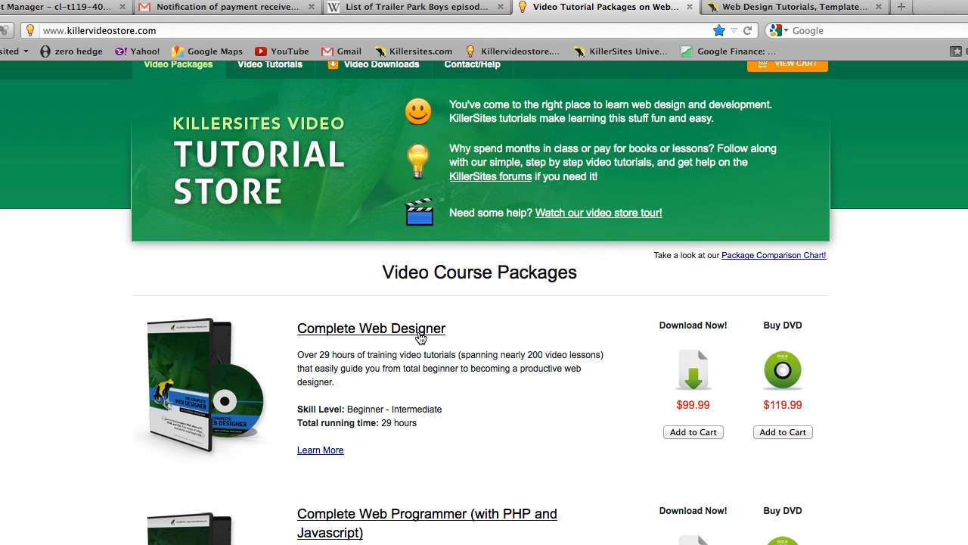
mouse_move(673, 432)
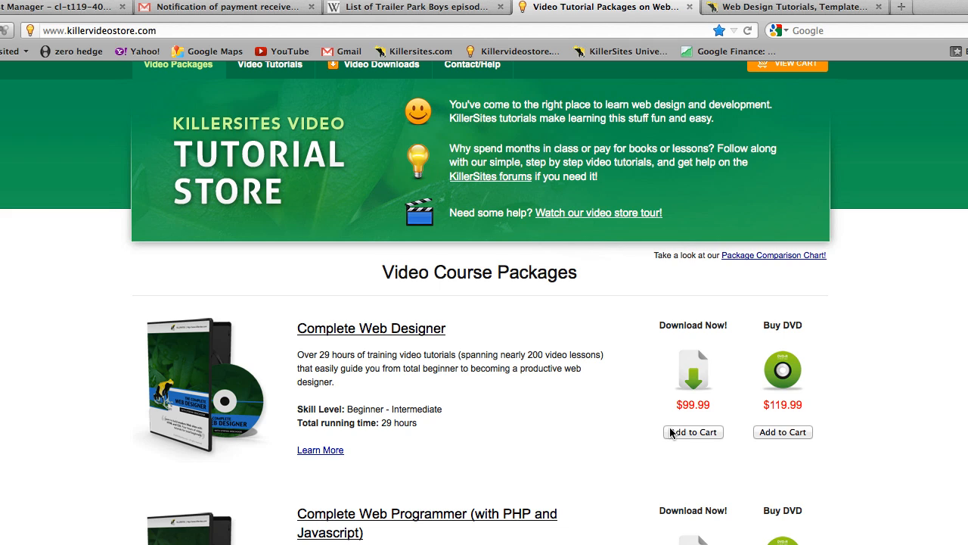
mouse_move(685, 445)
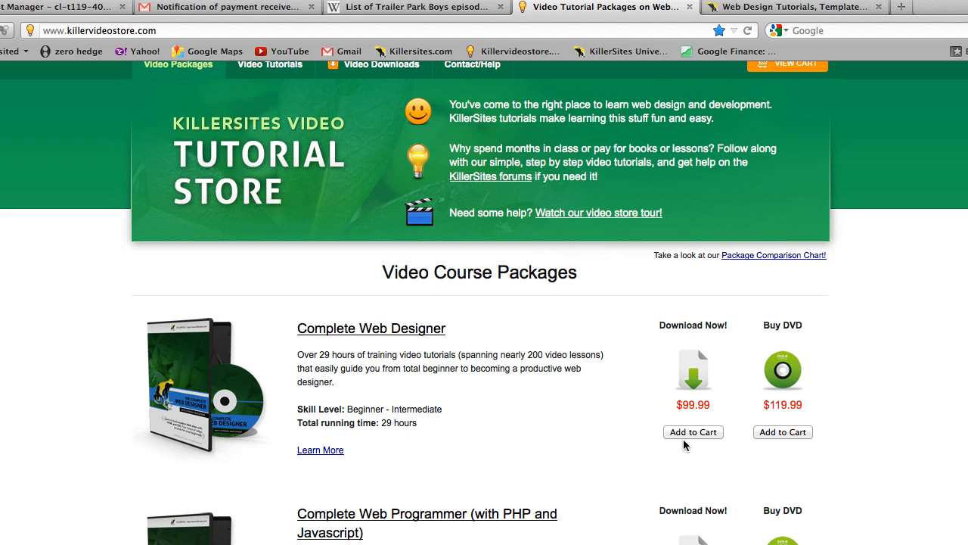
Add the $99.99 Complete Web Designer download to the cart and check out with PayPal
left_click(693, 432)
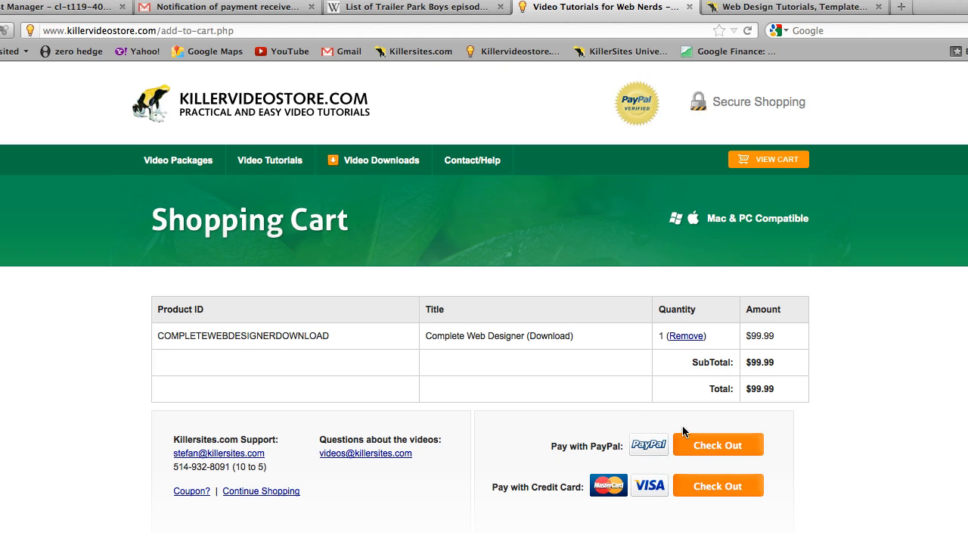
mouse_move(138, 373)
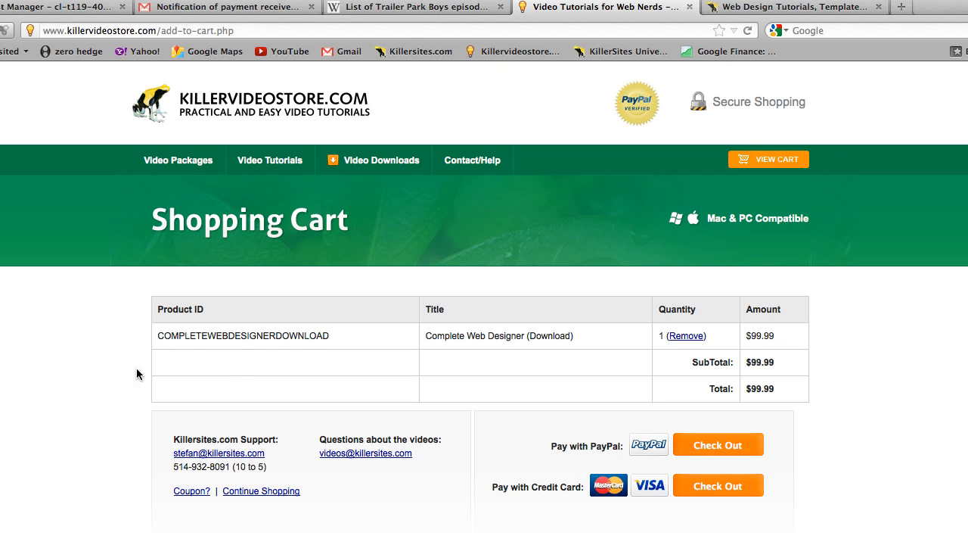
scroll("down", 3)
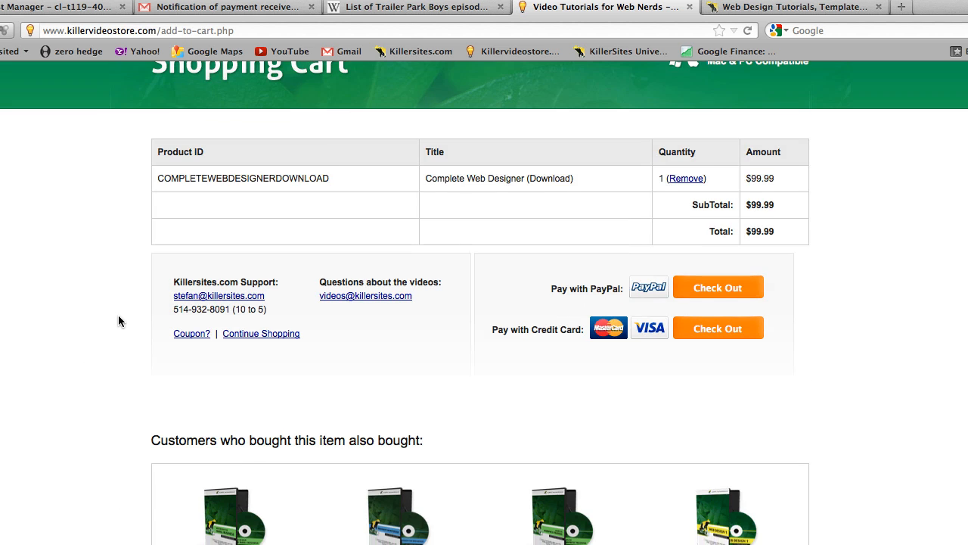
scroll("up", 3)
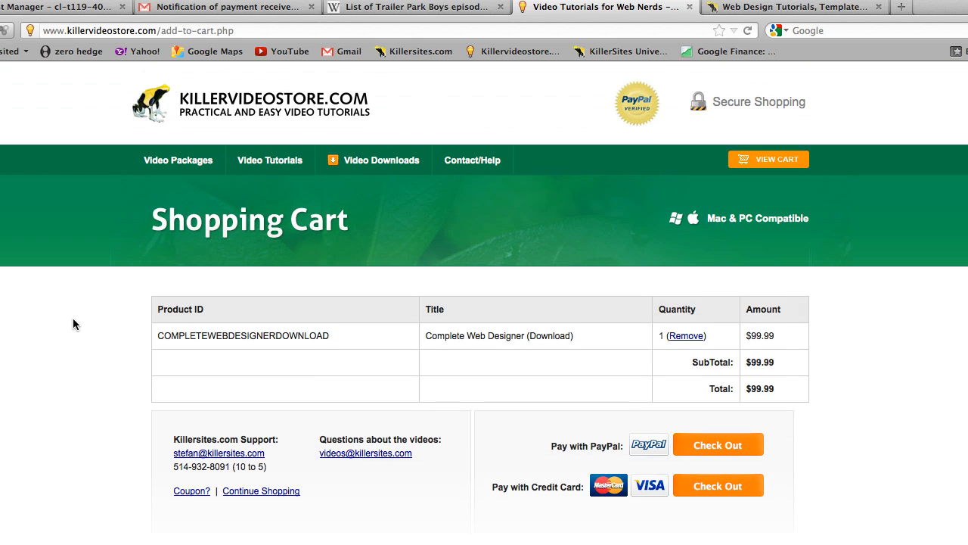
mouse_move(551, 373)
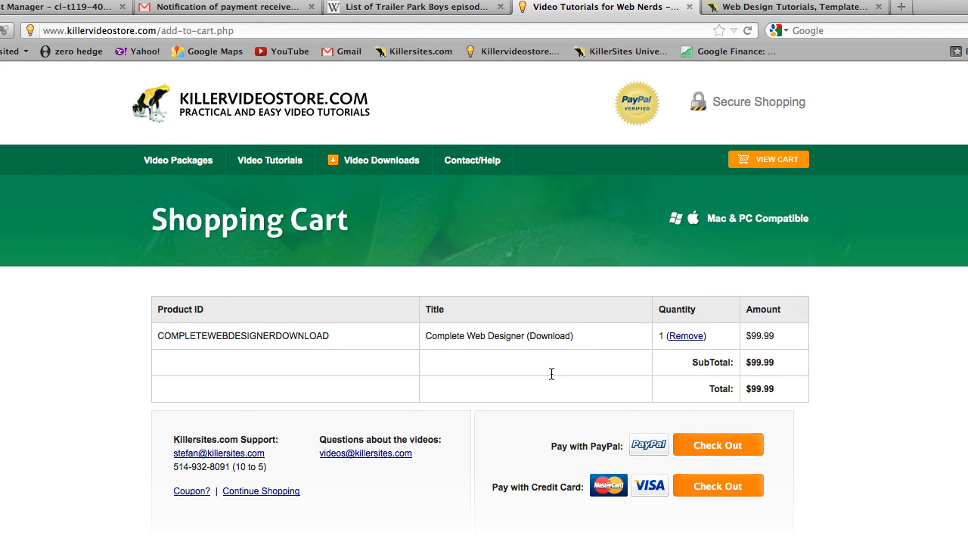
mouse_move(174, 331)
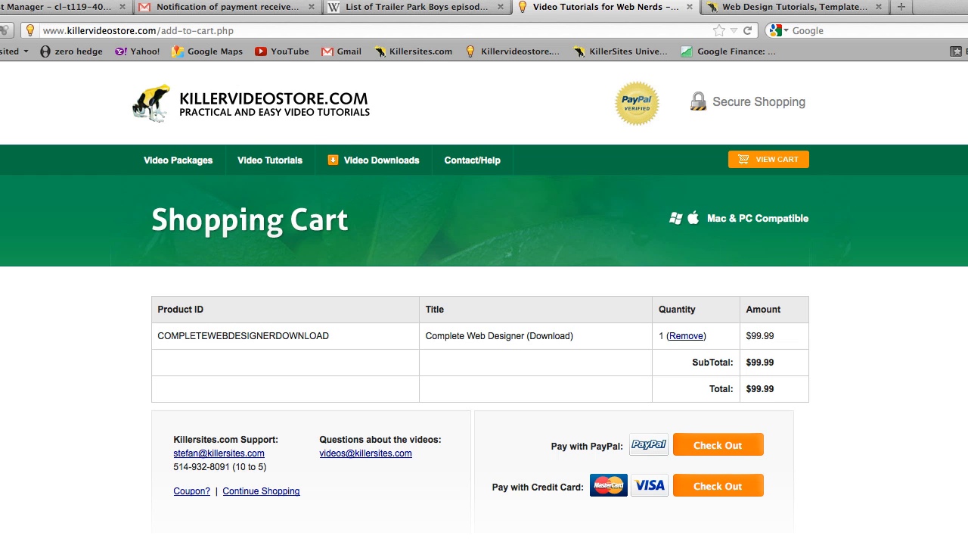
mouse_move(682, 412)
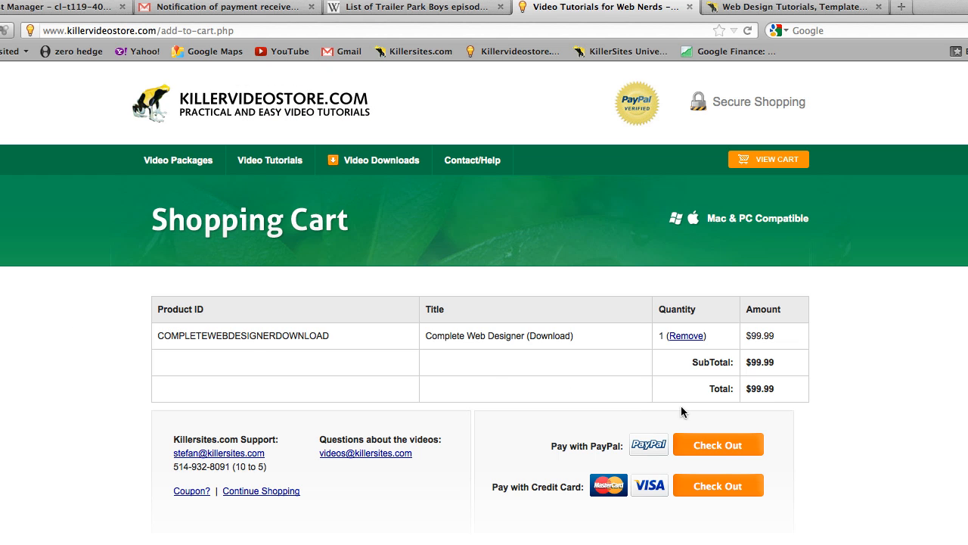
left_click(717, 444)
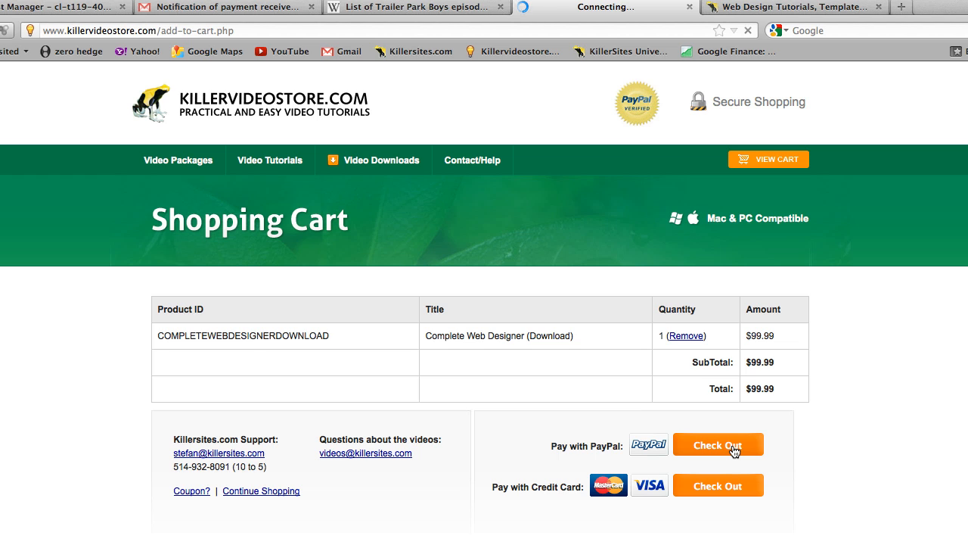
Leave the $99.99 PayPal order summary and go back to view the store cart
left_click(718, 444)
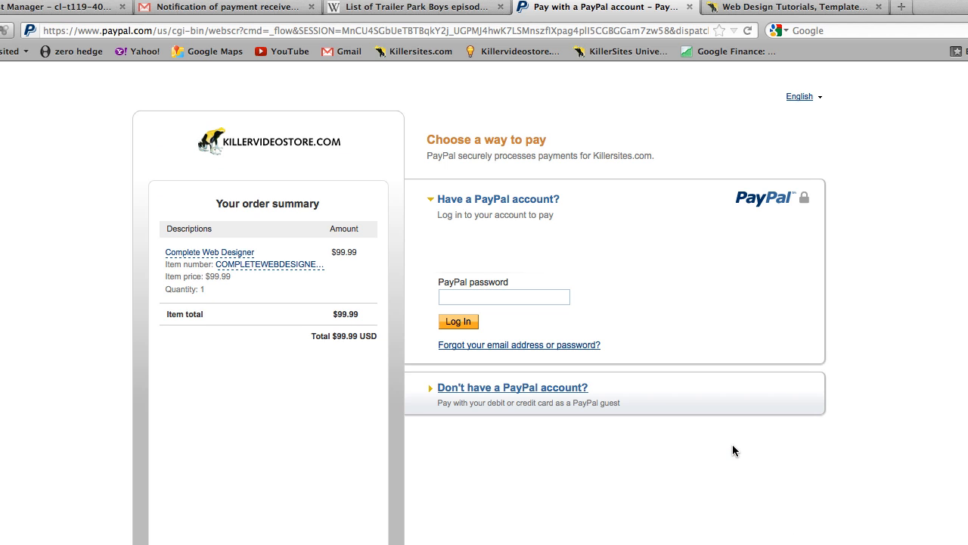
mouse_move(265, 165)
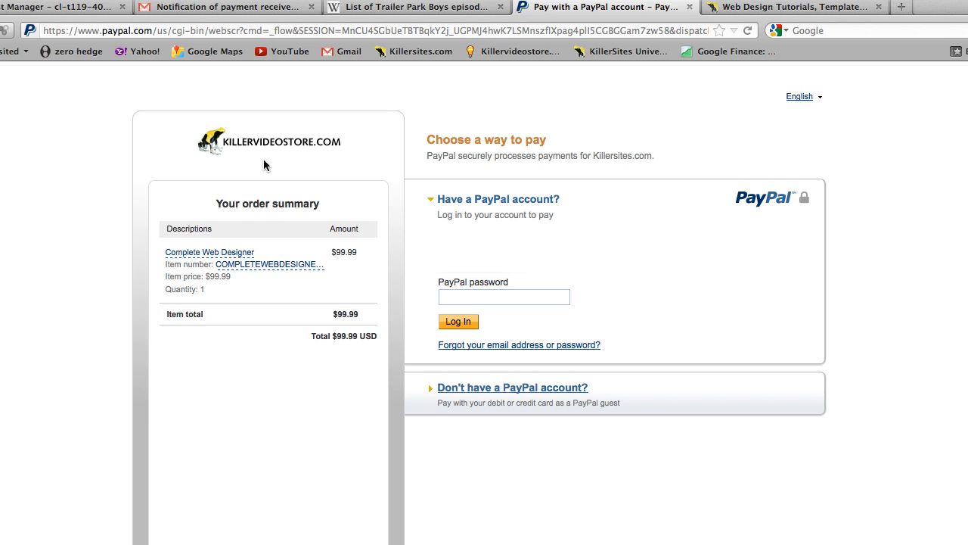
mouse_move(96, 218)
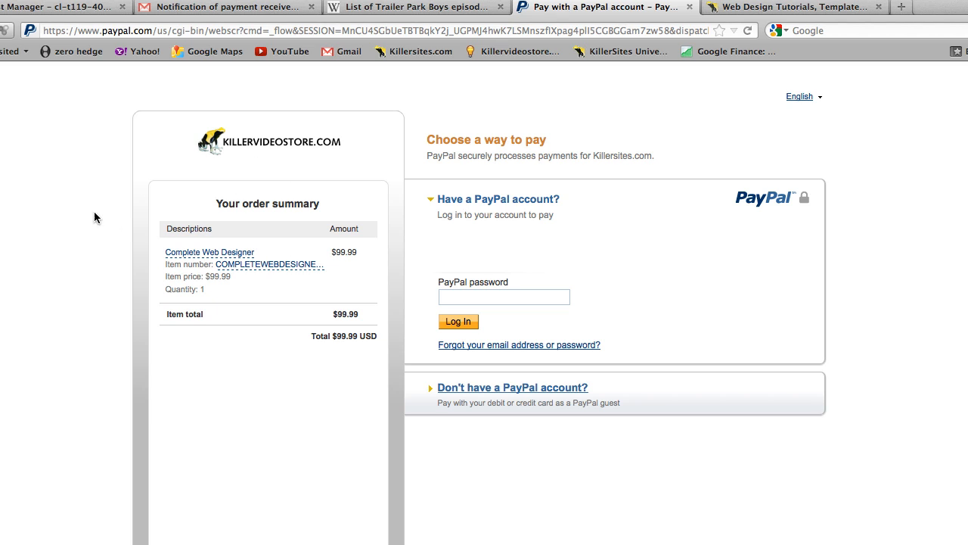
mouse_move(330, 296)
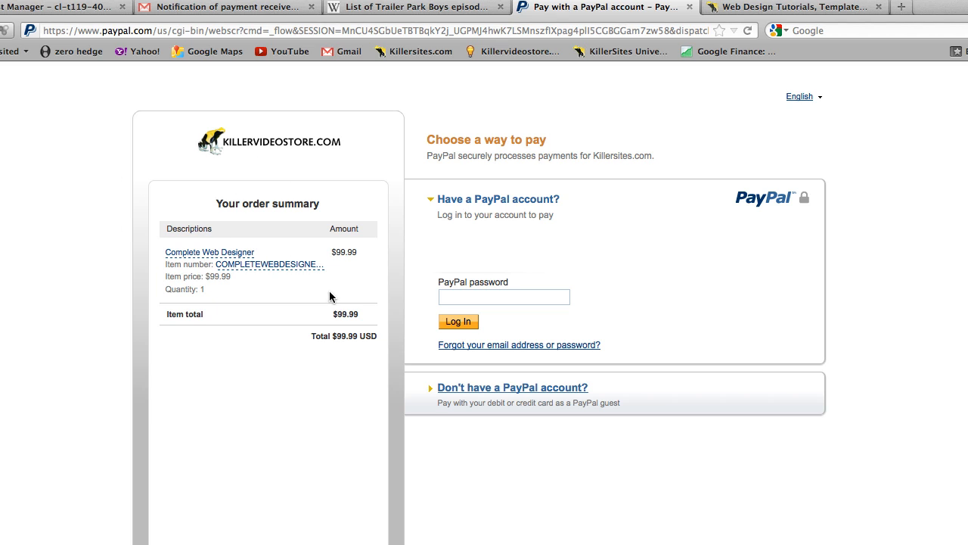
mouse_move(322, 264)
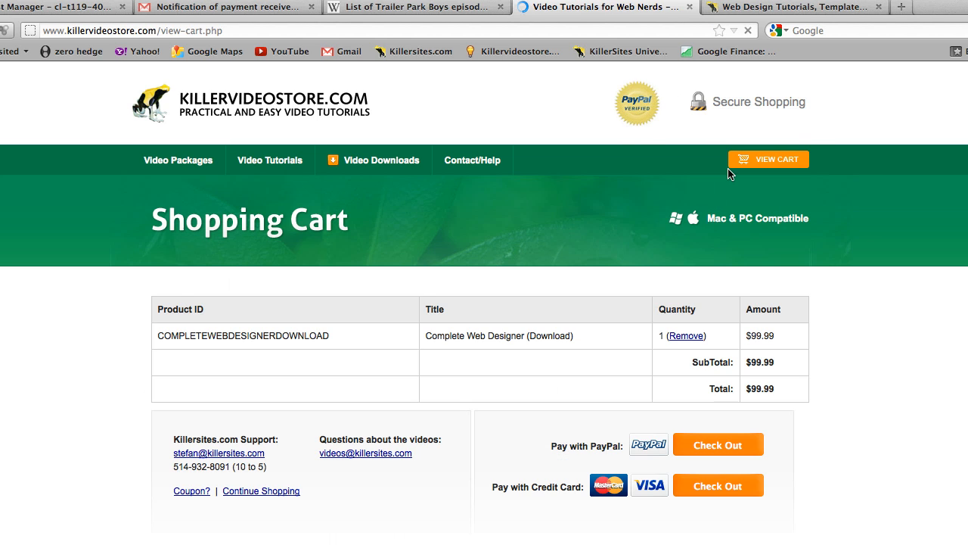
View the cart page's source and scroll to the hidden PayPal form fields with amount 99.99
scroll("down", 3)
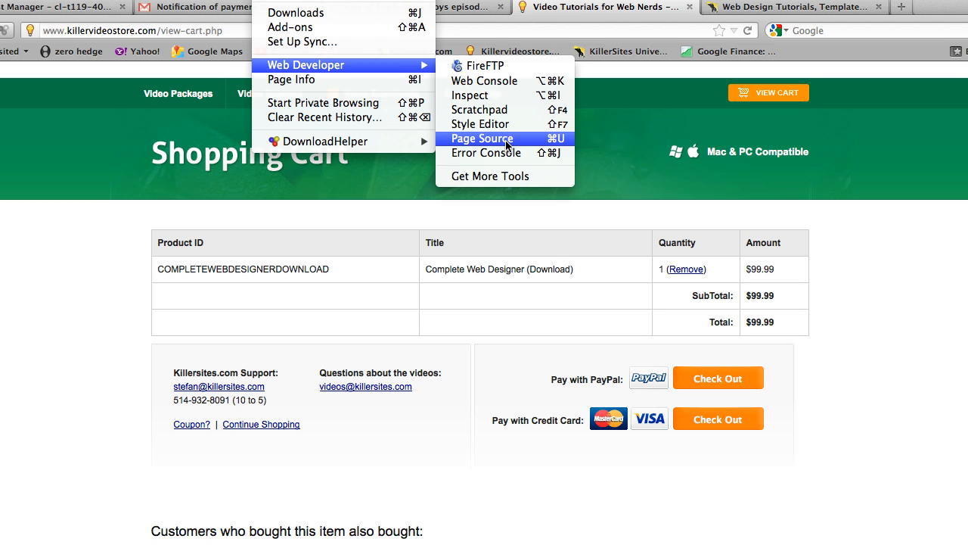
left_click(480, 139)
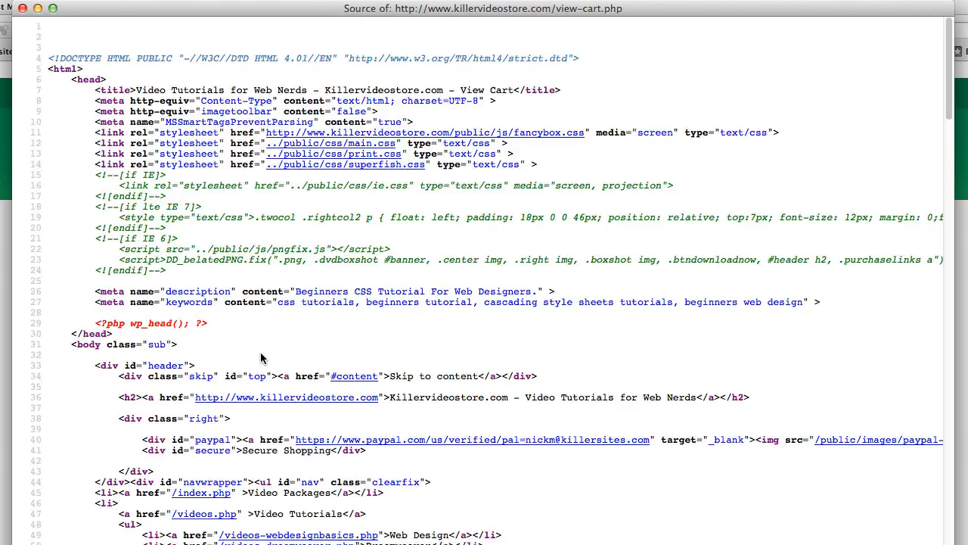
scroll("down", 3)
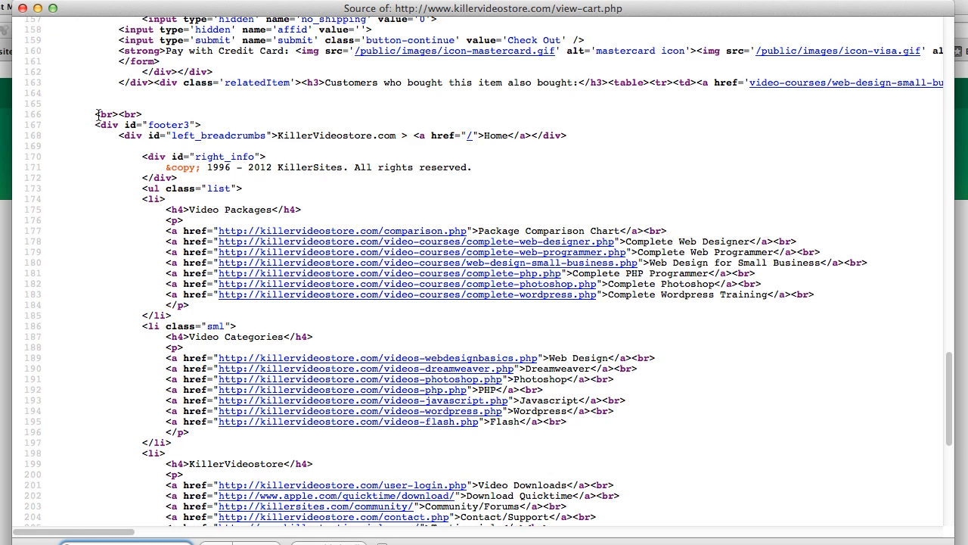
scroll("up", 3)
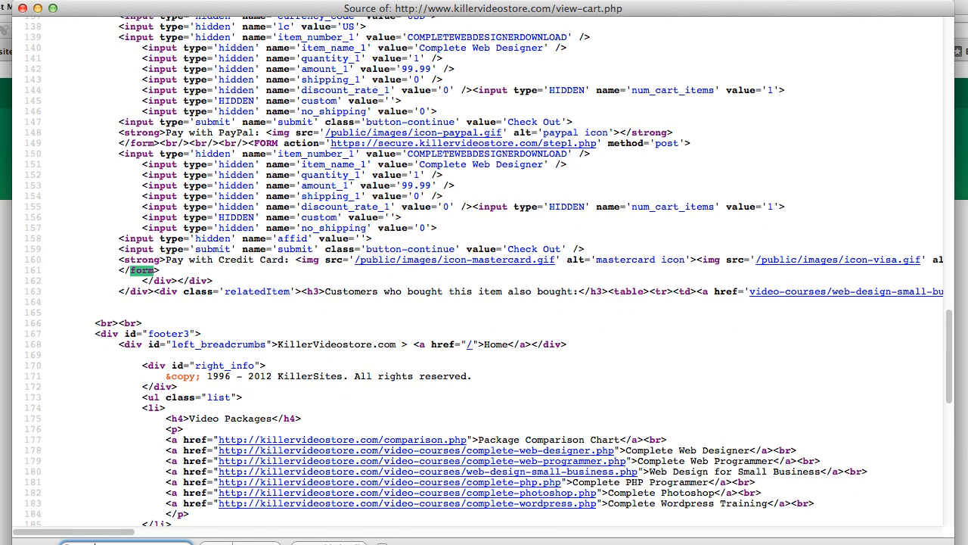
scroll("up", 3)
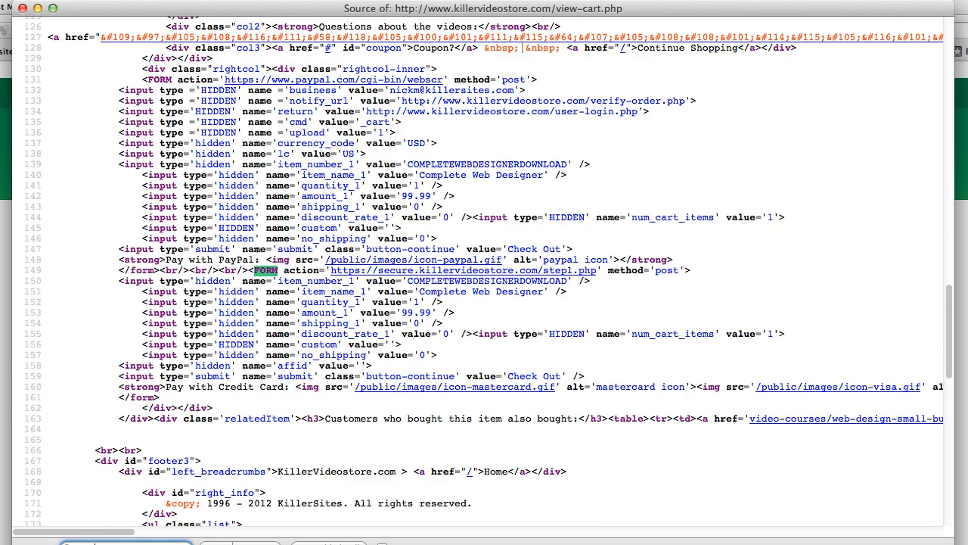
scroll("up", 3)
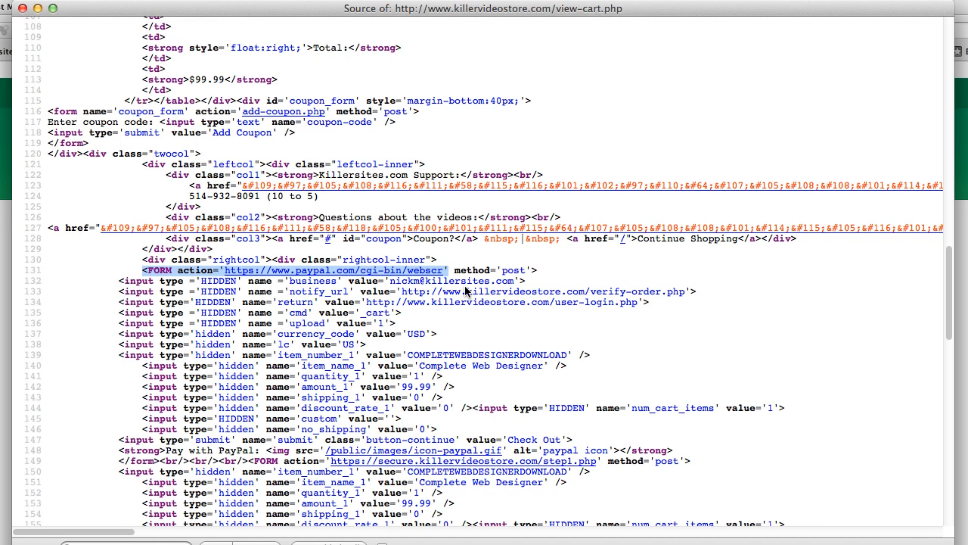
mouse_move(511, 349)
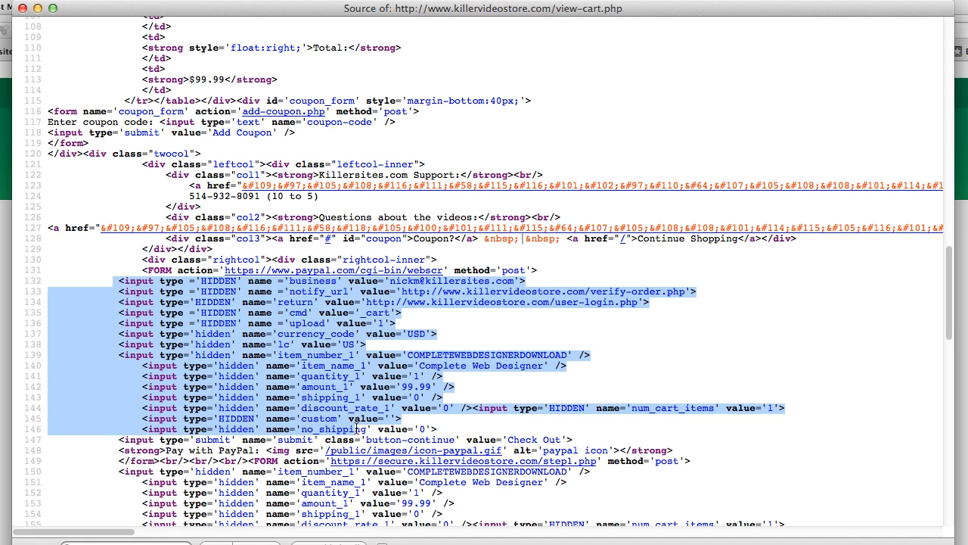
mouse_move(91, 16)
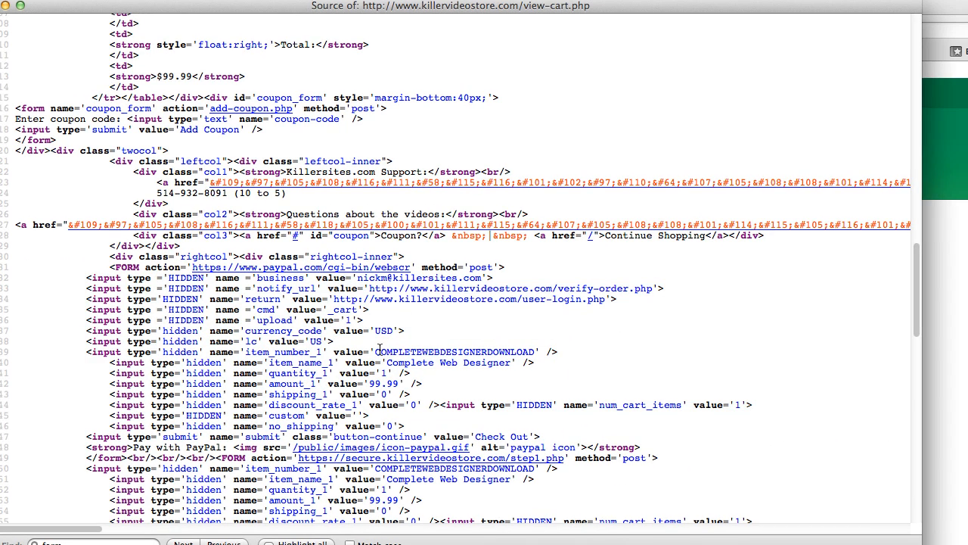
double_click(451, 352)
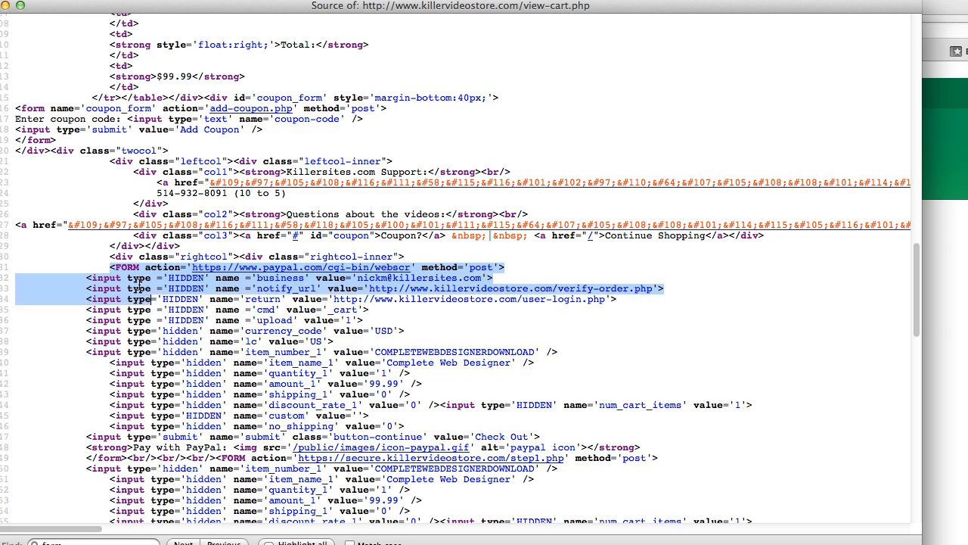
scroll("down", 3)
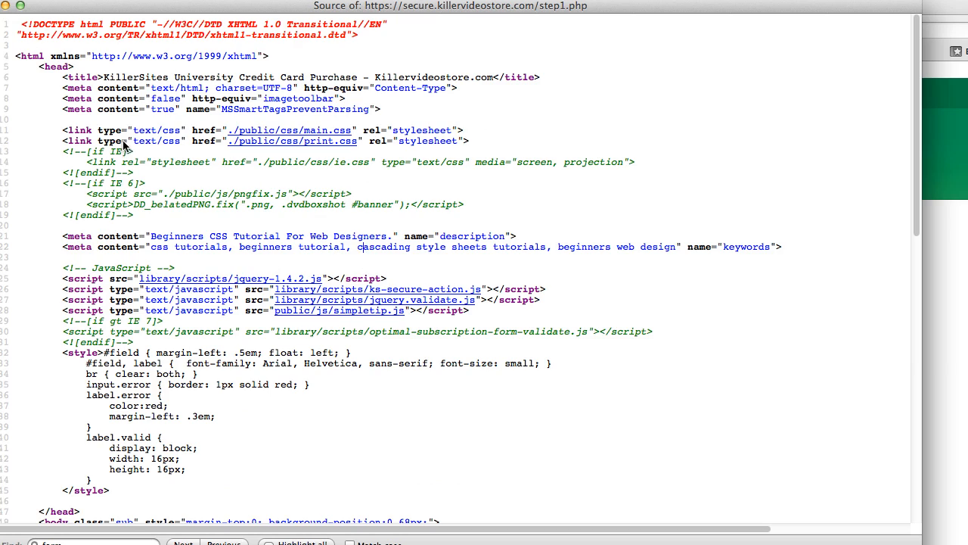
scroll("down", 3)
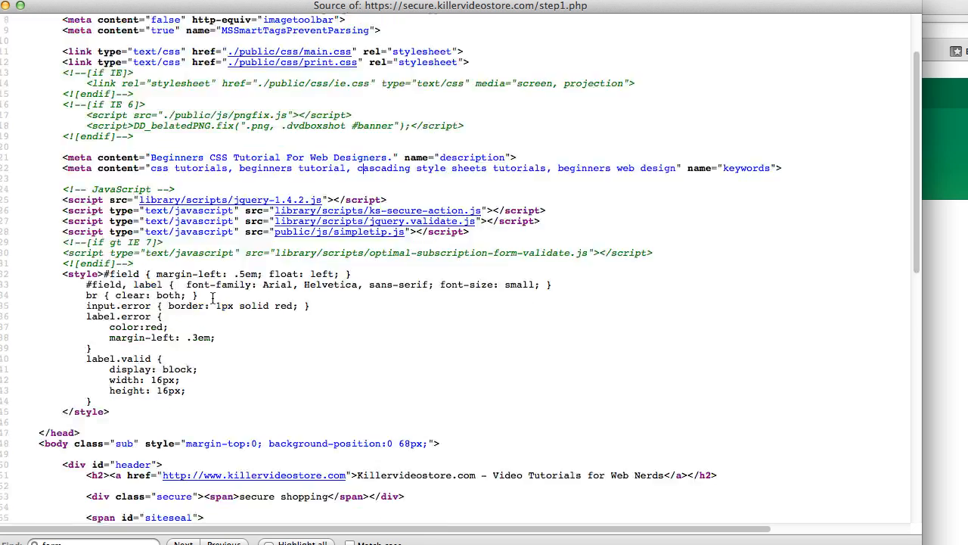
scroll("up", 3)
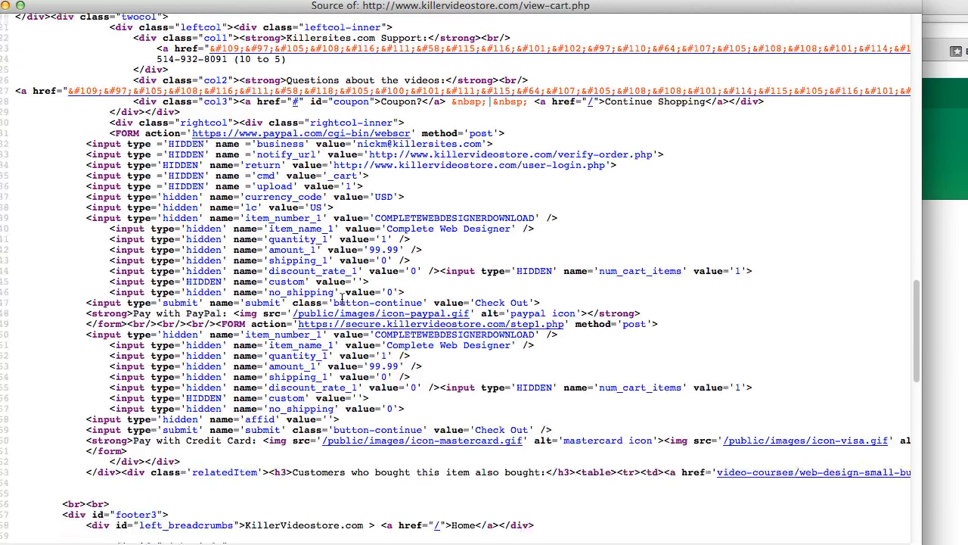
scroll("down", 3)
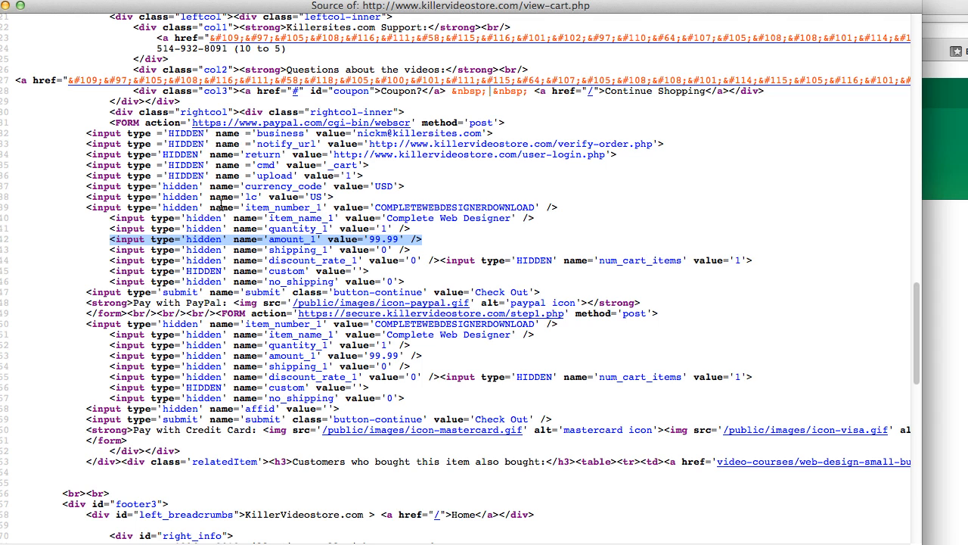
mouse_move(390, 239)
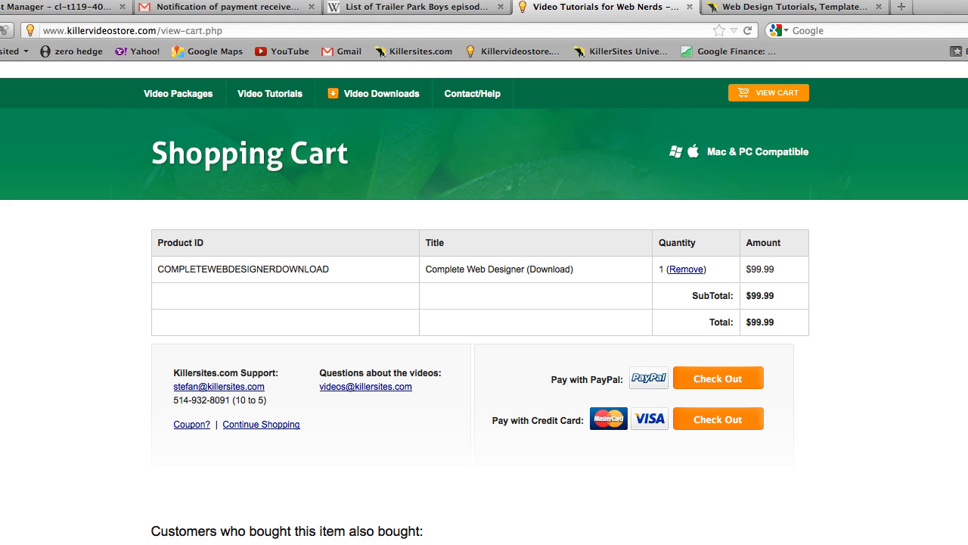
mouse_move(306, 293)
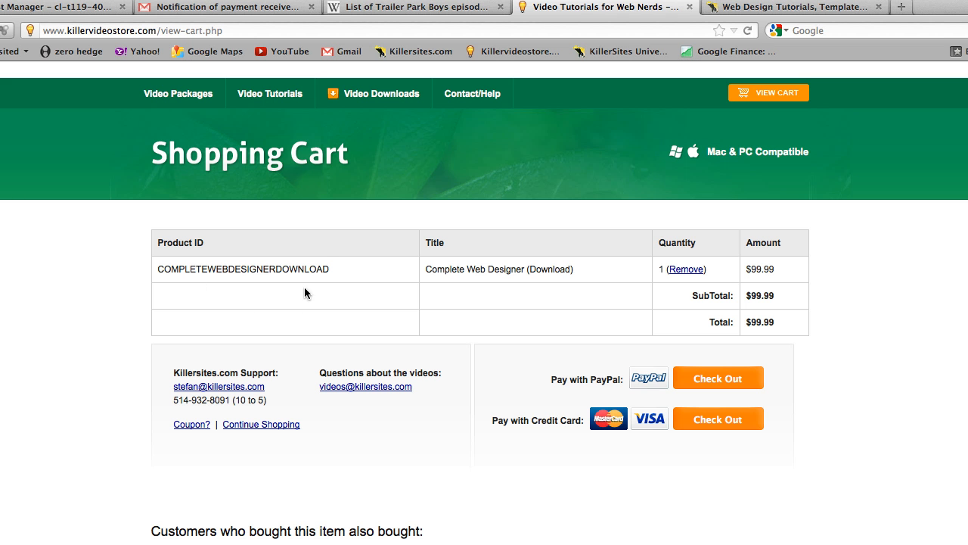
mouse_move(195, 320)
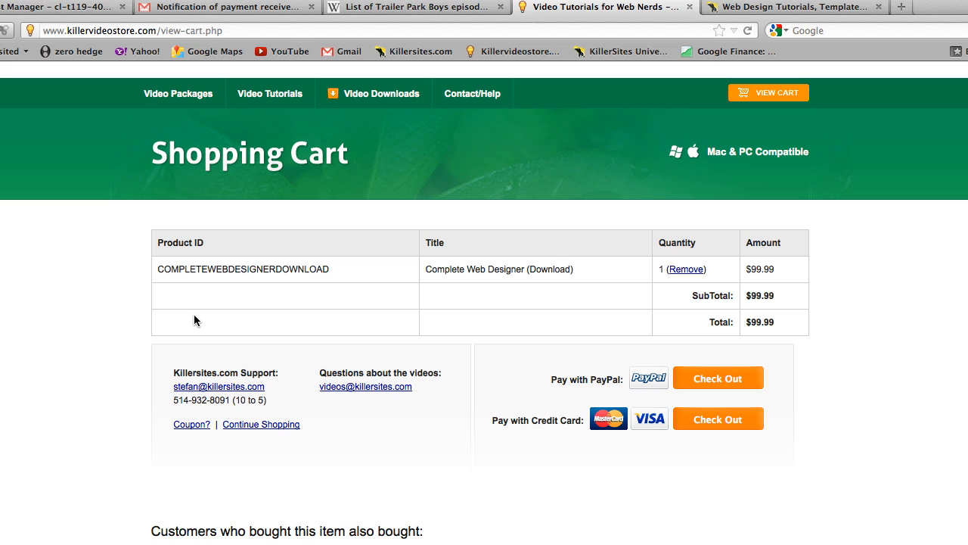
mouse_move(225, 7)
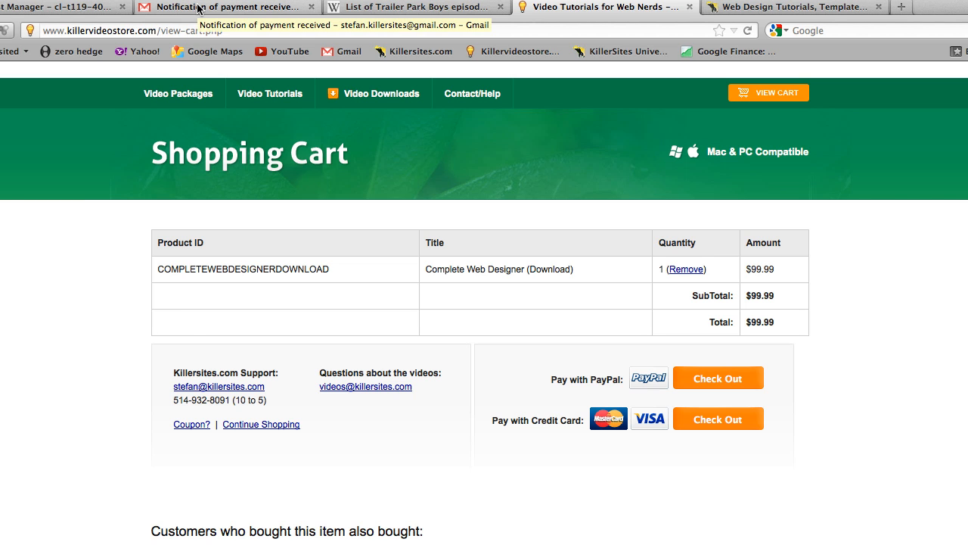
Switch to the Gmail PayPal notification and highlight the $0.01 USD payment for Wordpress Theme From Scratch
left_click(227, 7)
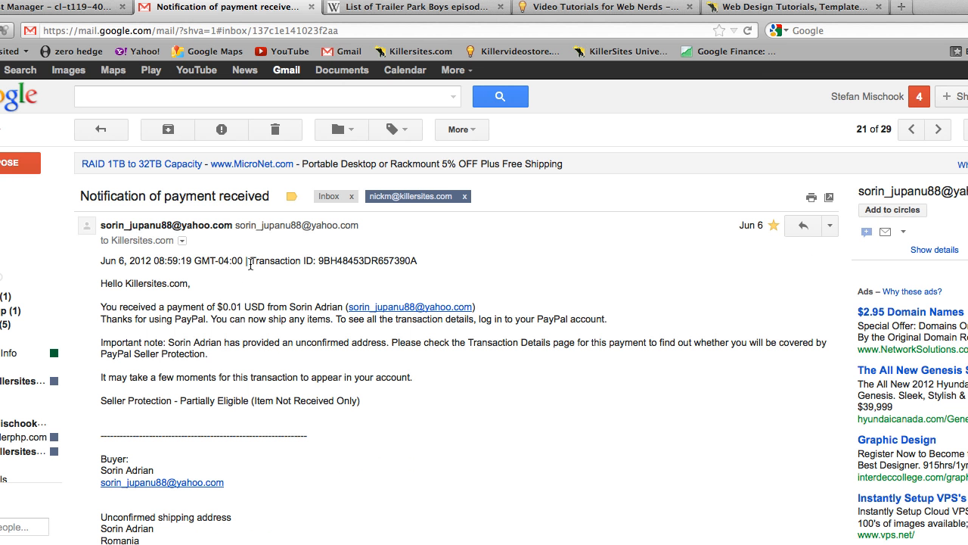
scroll("down", 3)
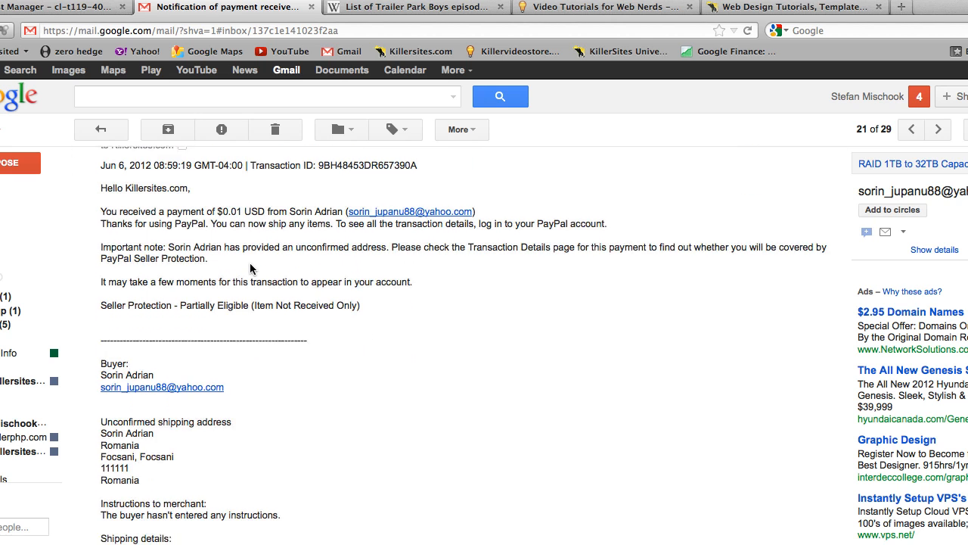
scroll("up", 3)
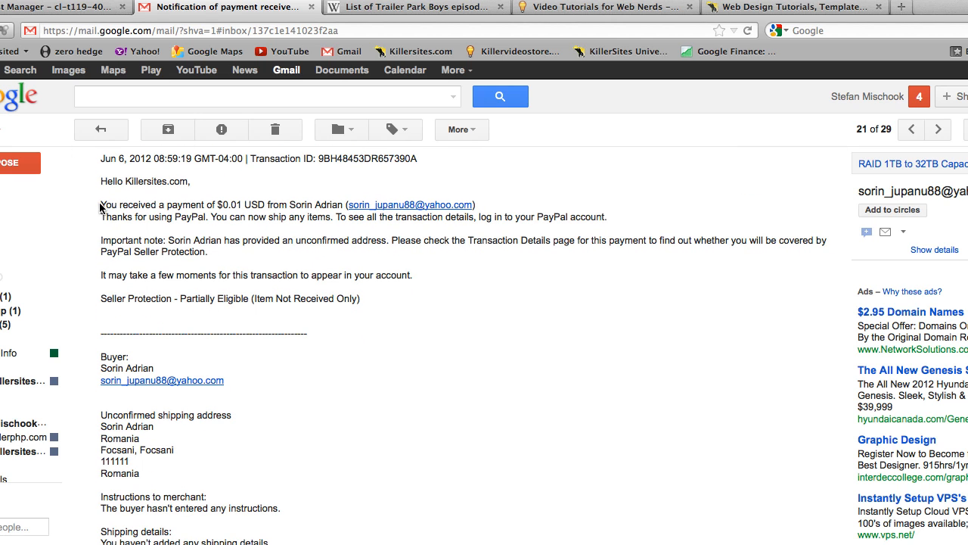
double_click(236, 204)
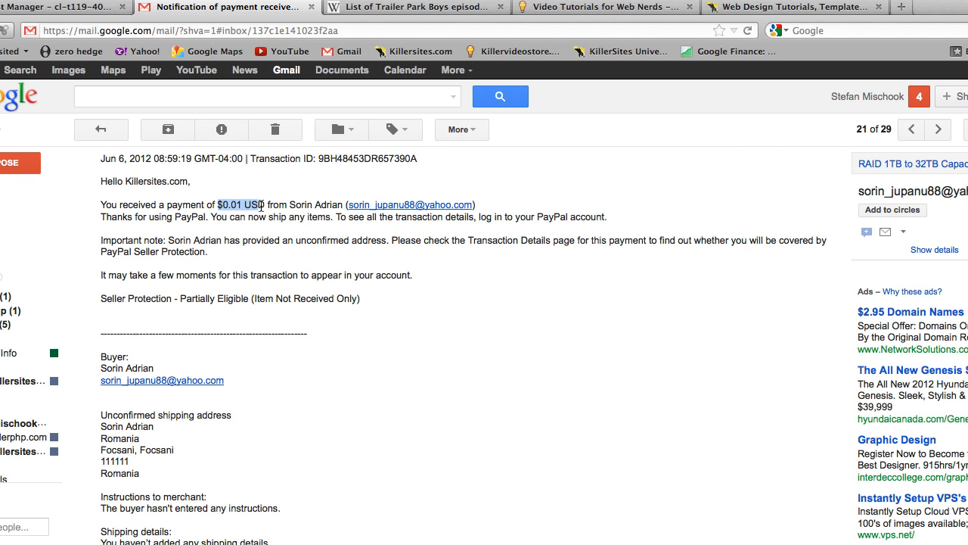
scroll("down", 3)
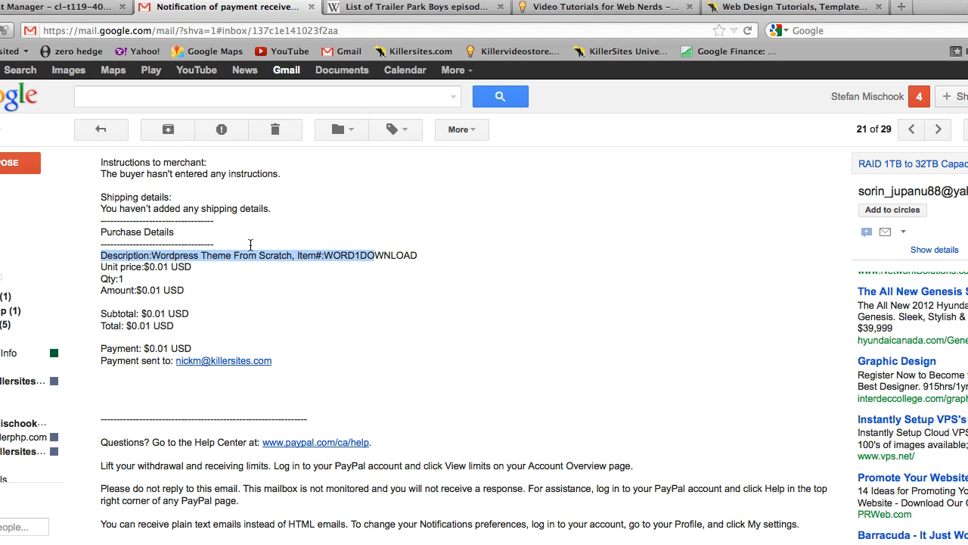
mouse_move(416, 245)
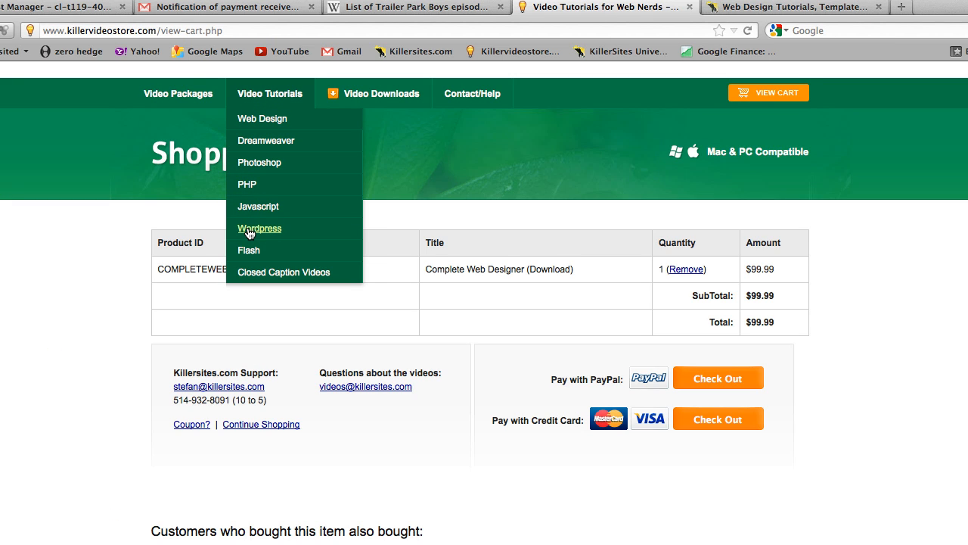
Go back to the WordPress courses page showing Theme From Scratch at $29.99 download / $39.99 DVD
left_click(259, 228)
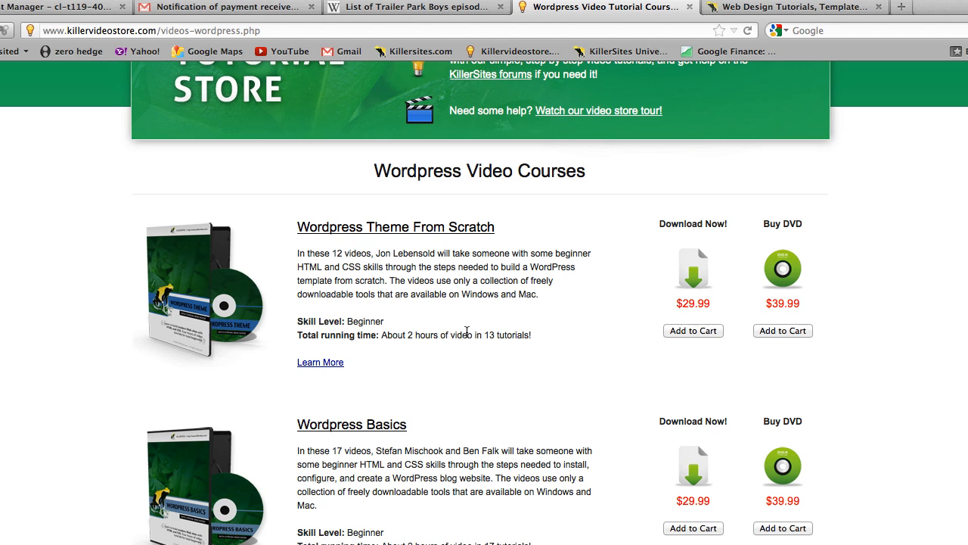
mouse_move(700, 317)
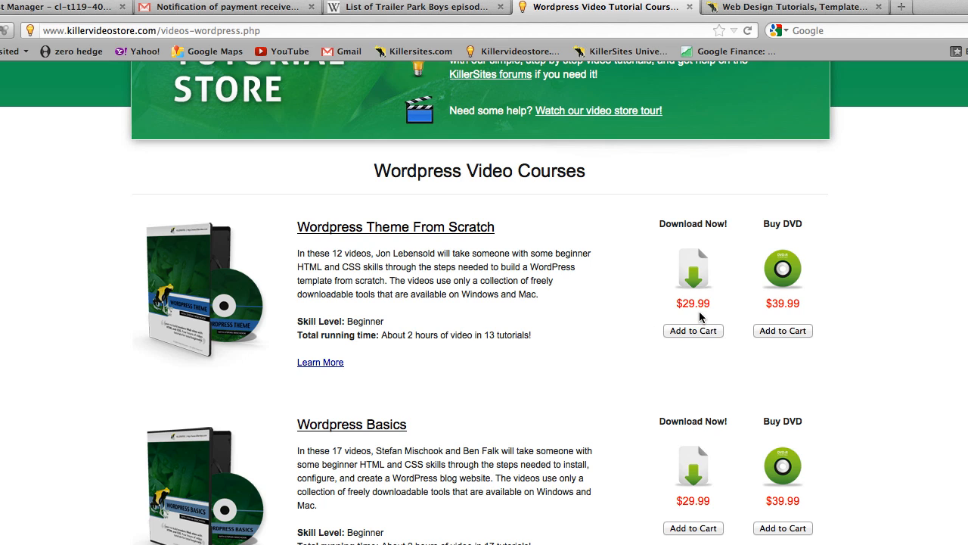
mouse_move(594, 311)
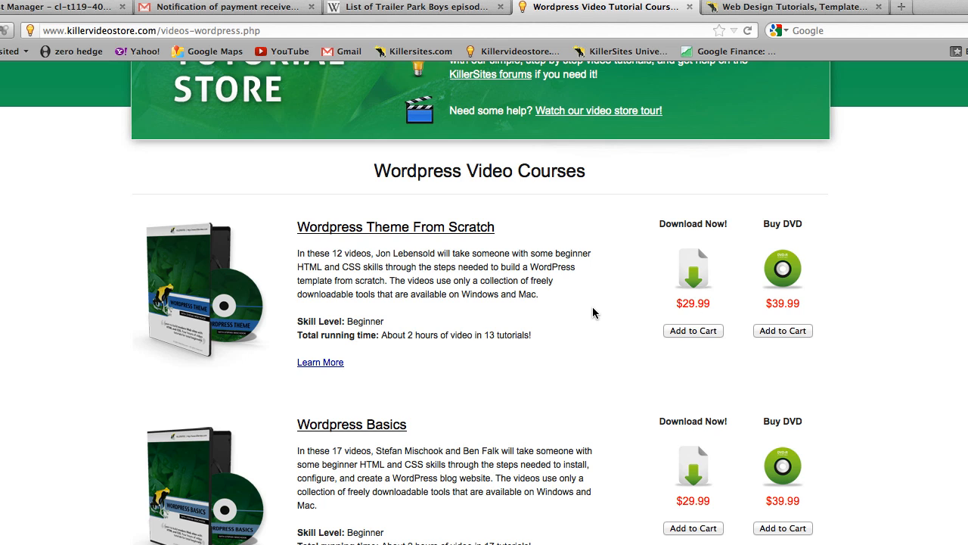
mouse_move(754, 218)
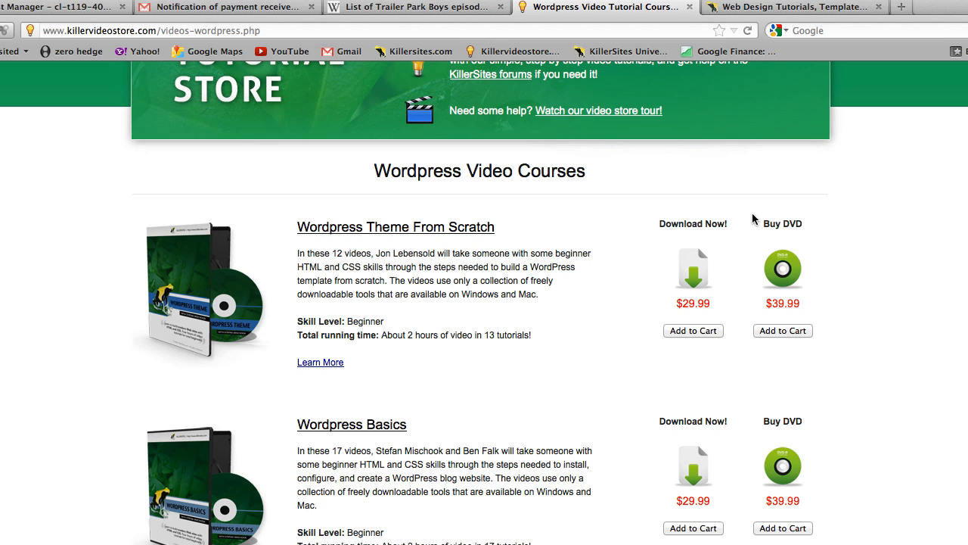
mouse_move(762, 225)
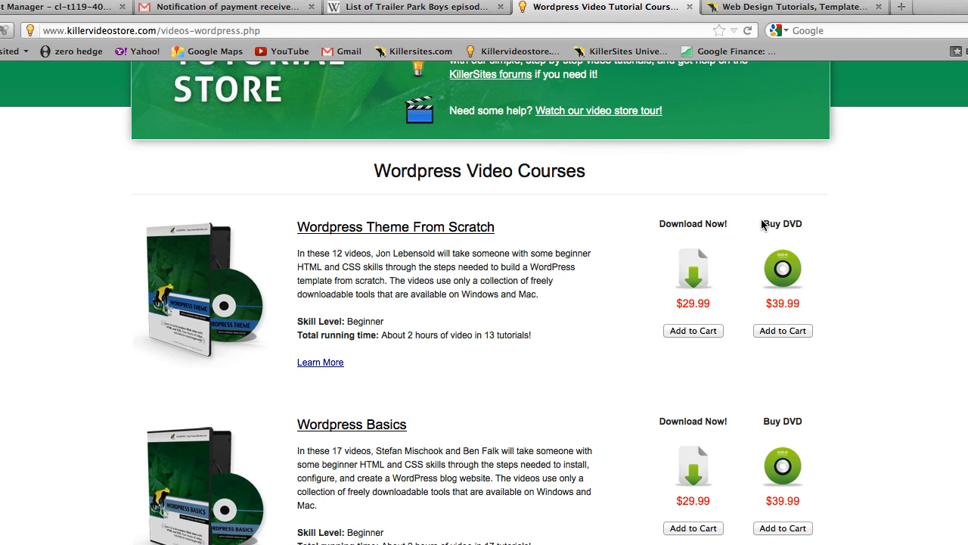
mouse_move(800, 223)
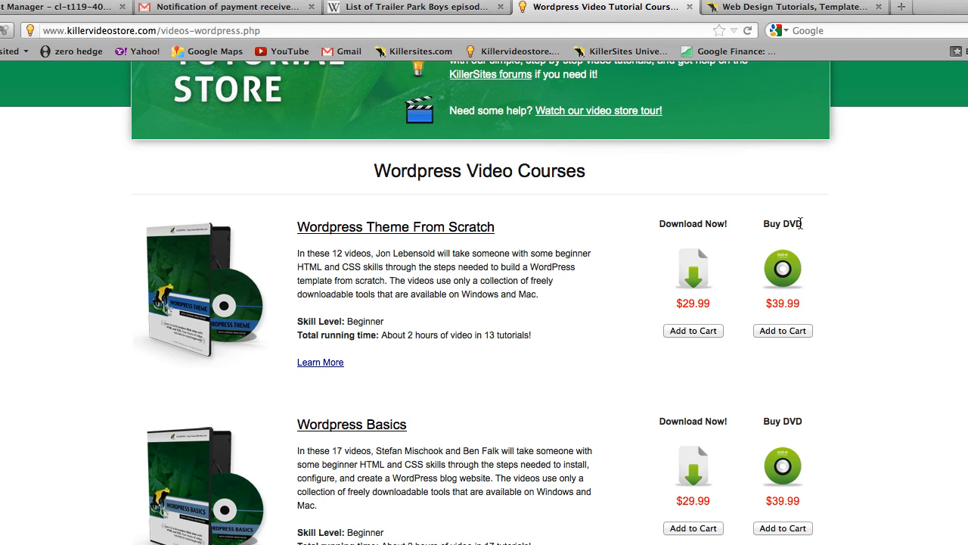
mouse_move(804, 223)
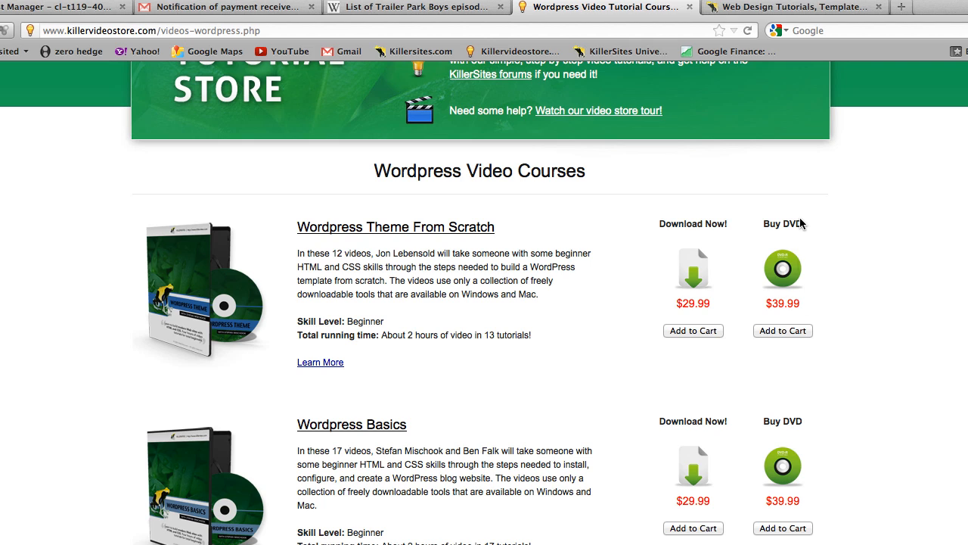
mouse_move(775, 212)
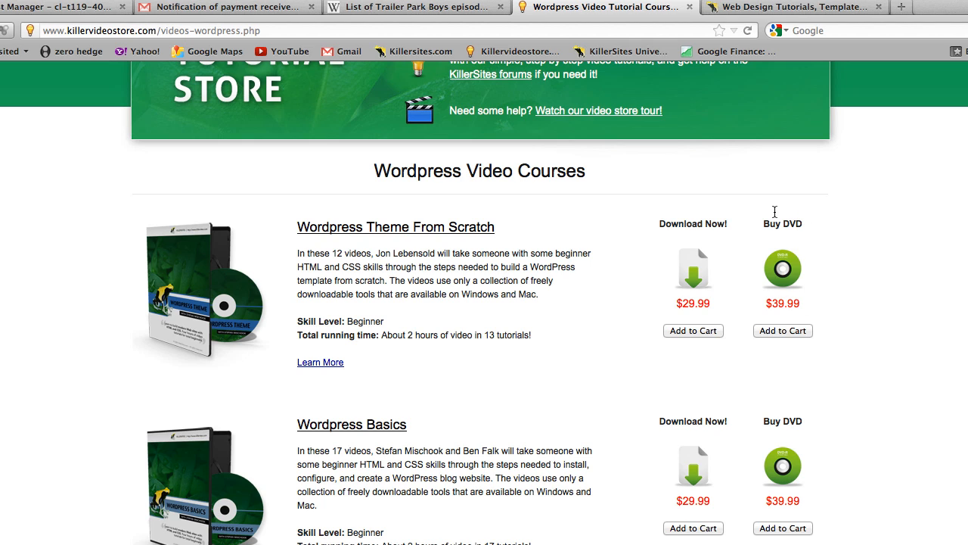
mouse_move(691, 237)
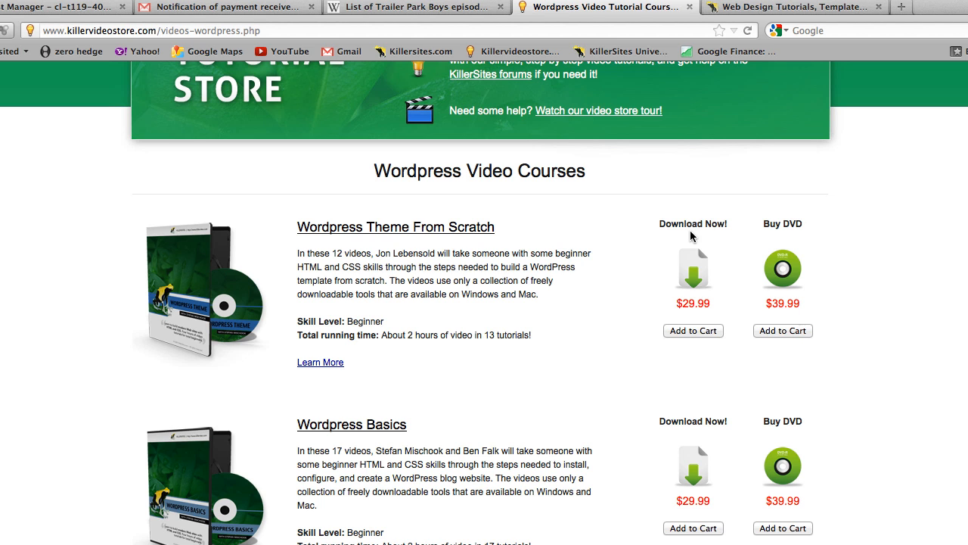
scroll("up", 3)
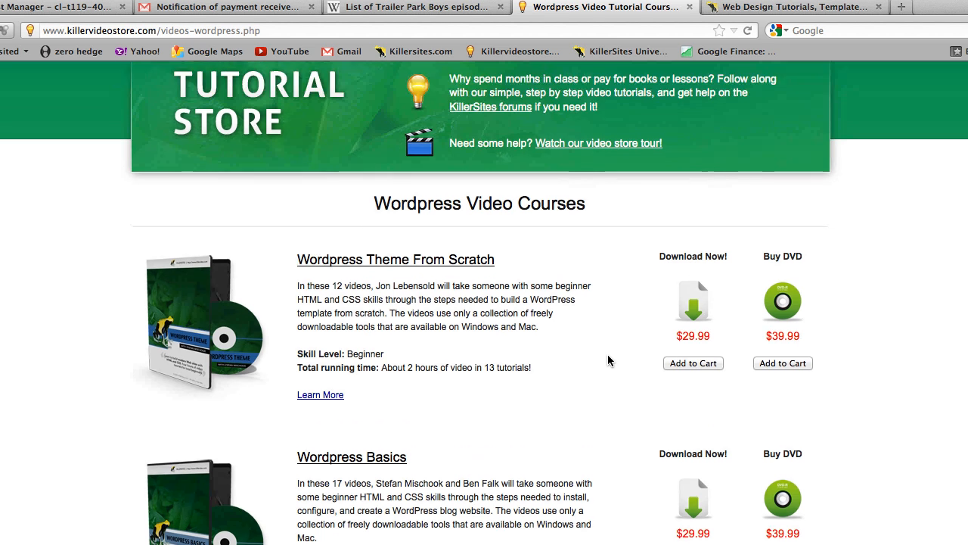
scroll("down", 3)
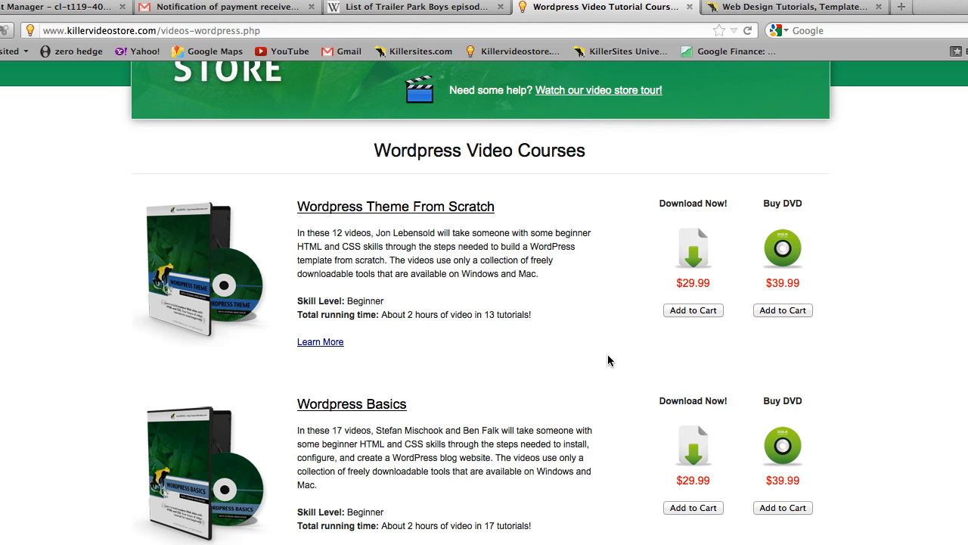
scroll("up", 3)
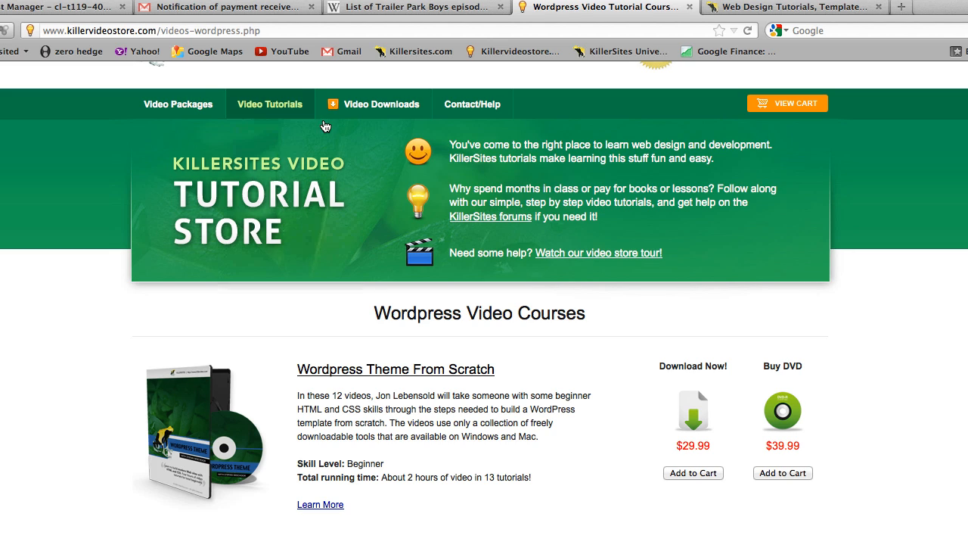
mouse_move(359, 394)
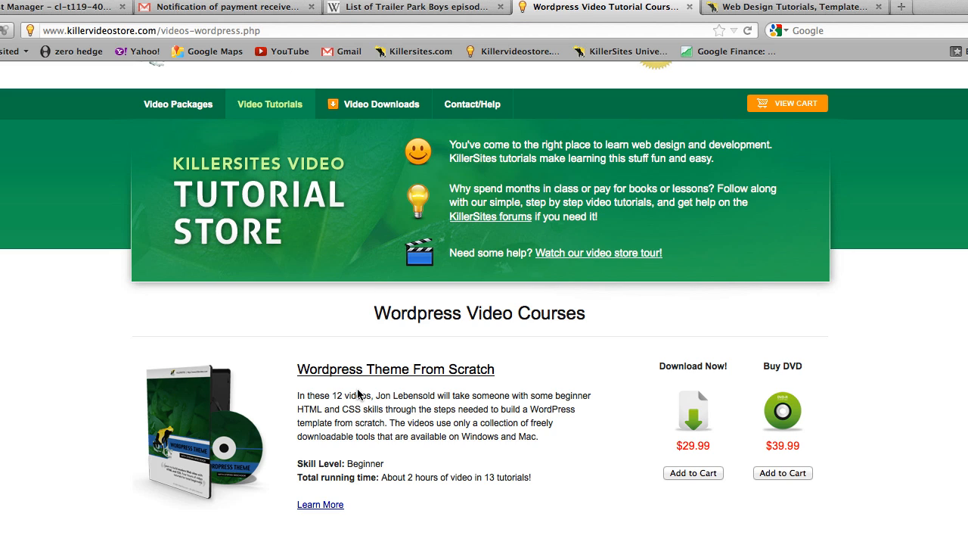
mouse_move(287, 325)
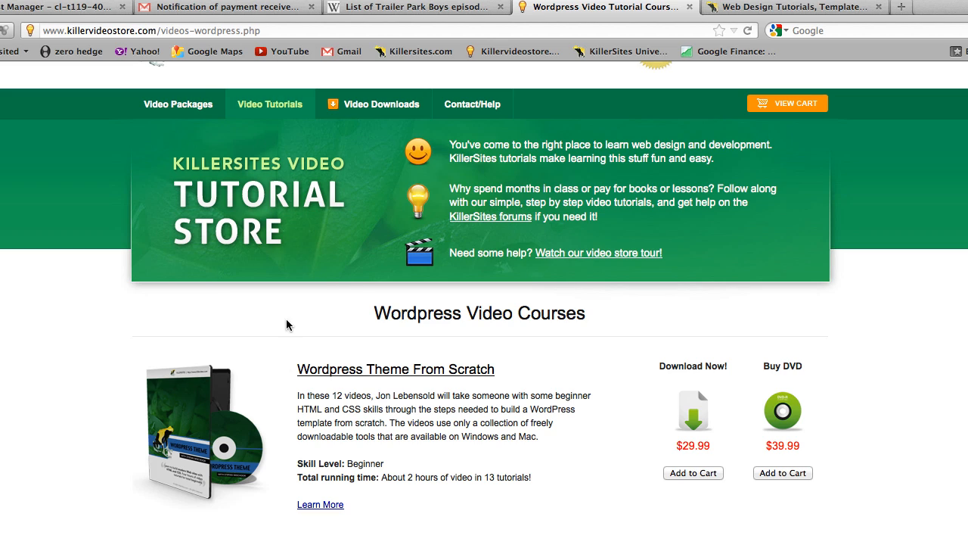
mouse_move(282, 389)
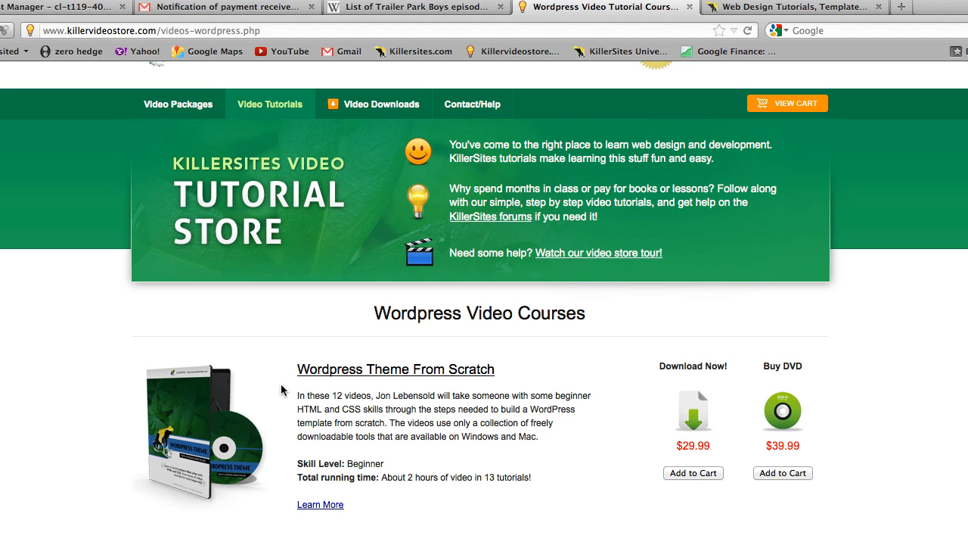
scroll("up", 3)
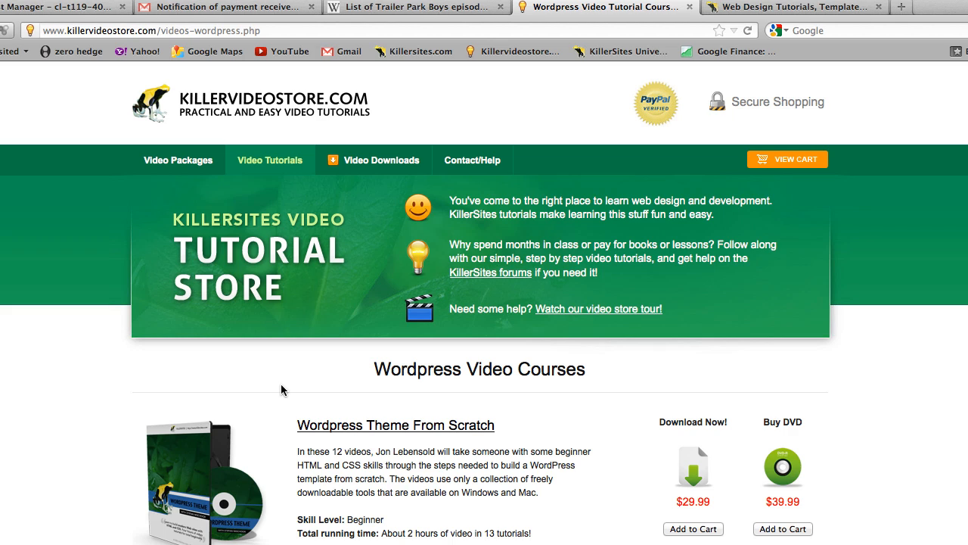
mouse_move(469, 296)
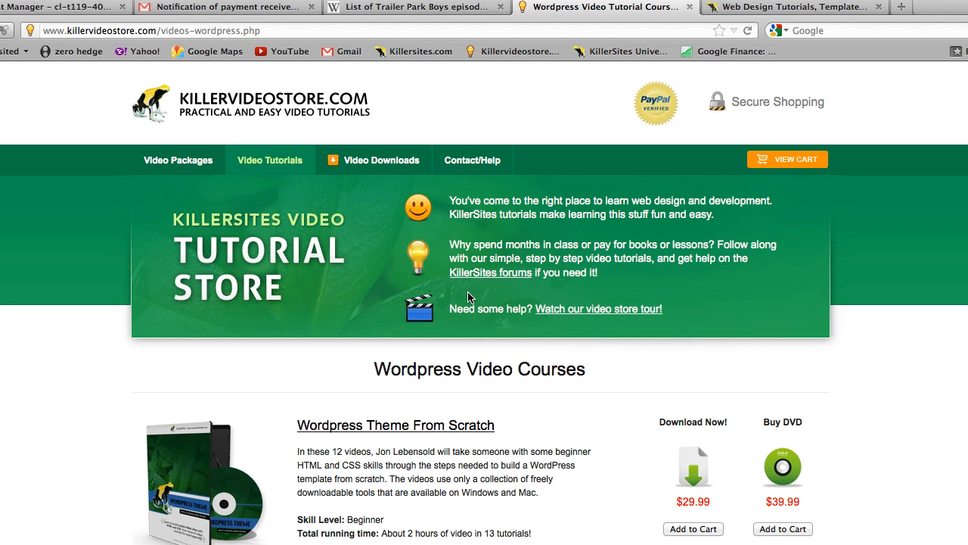
left_click(270, 160)
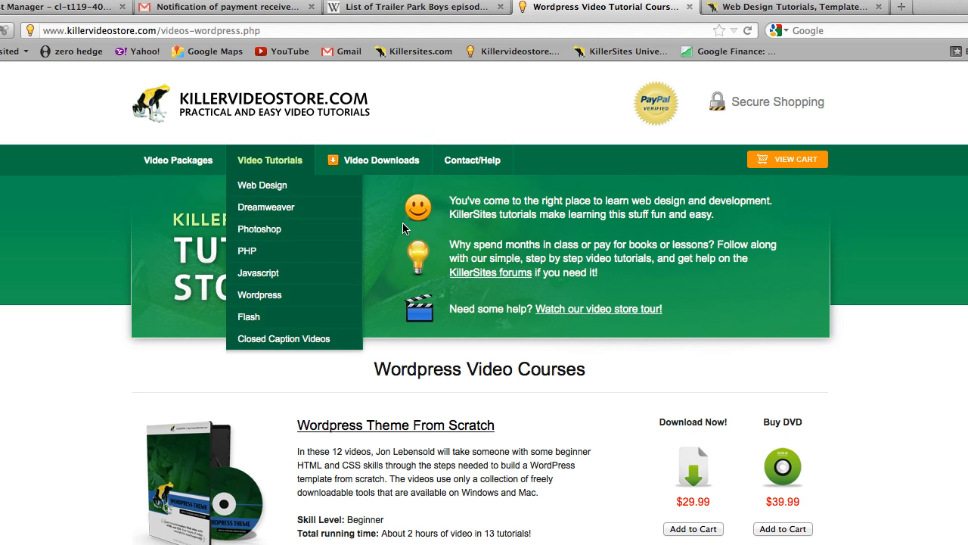
scroll("down", 3)
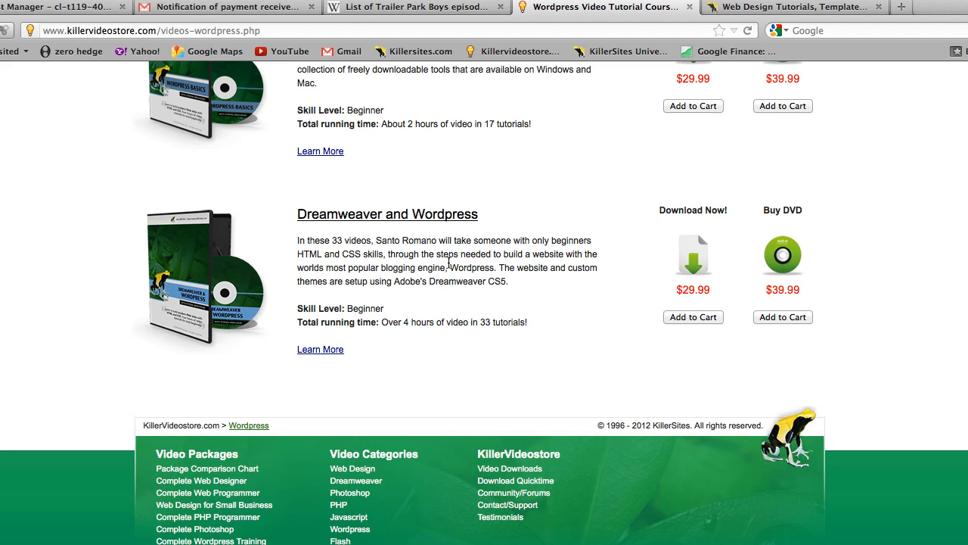
scroll("up", 3)
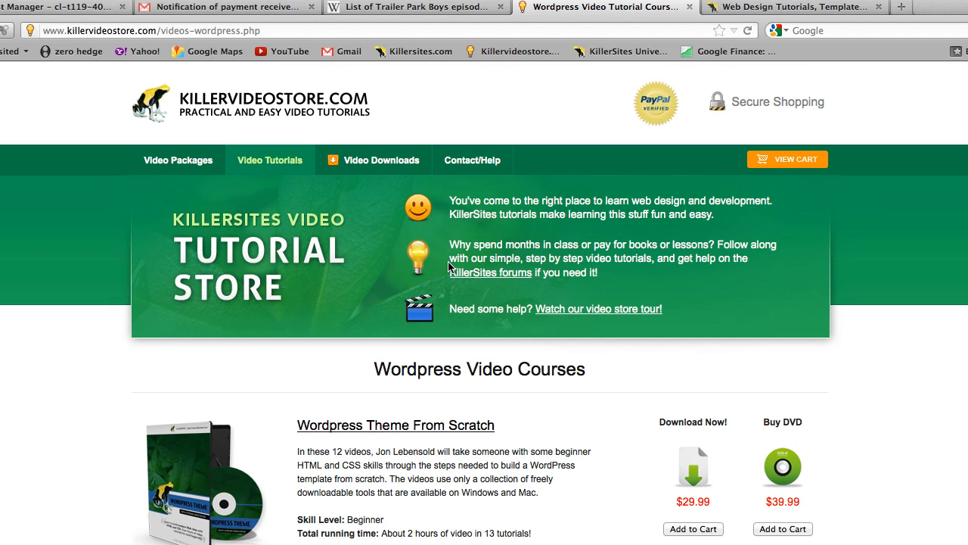
mouse_move(591, 433)
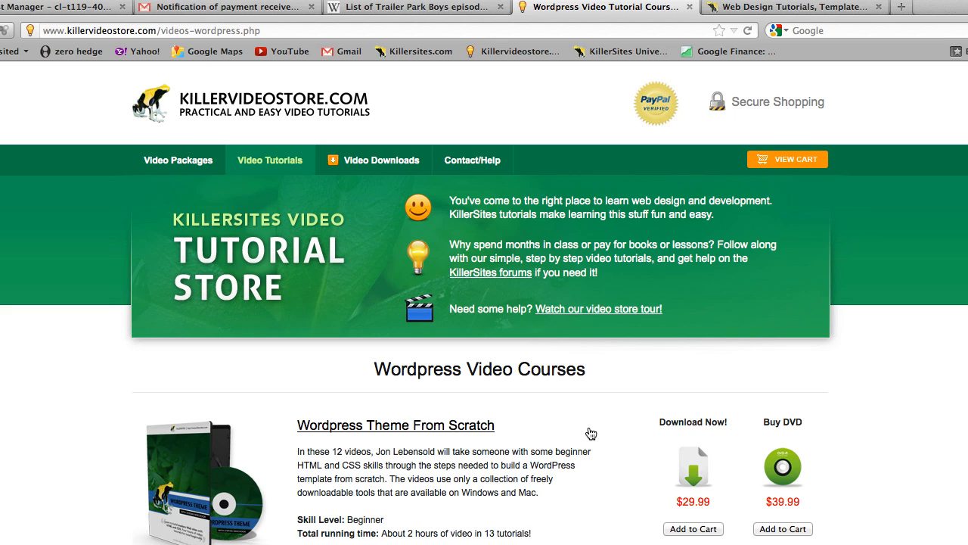
mouse_move(699, 231)
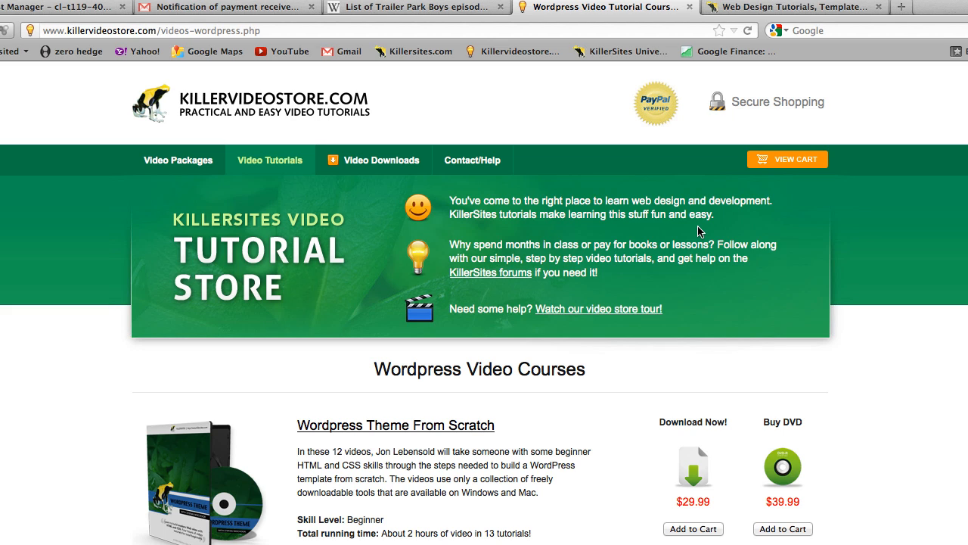